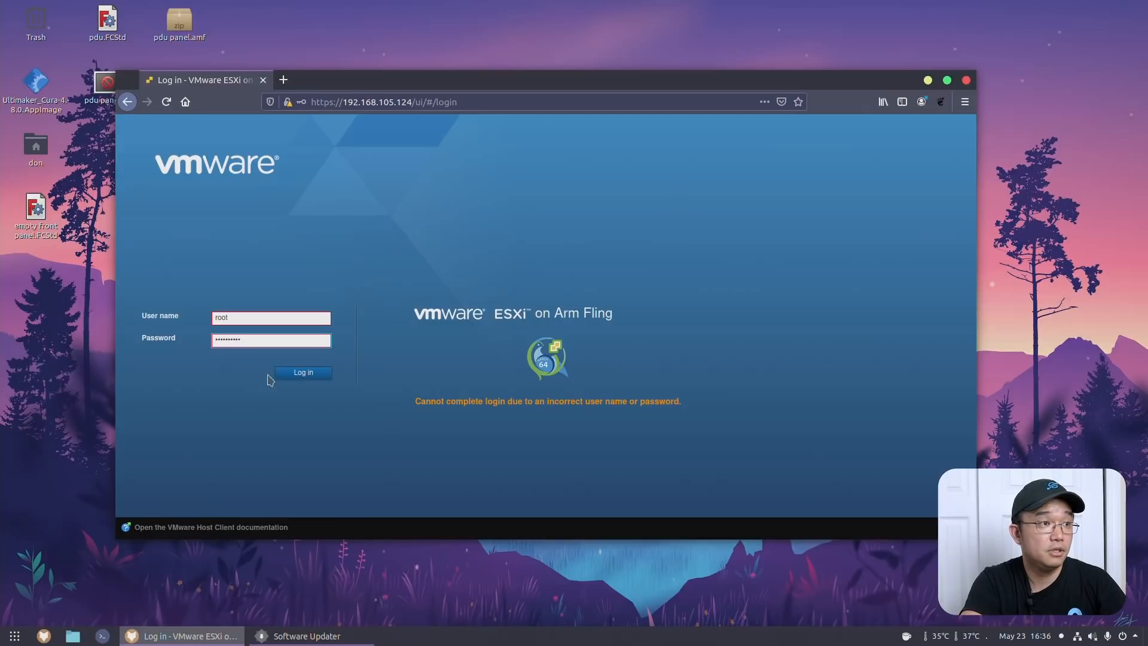
Step: Log in as root, maximize the browser, and scroll the rpi4-ubu host summary
{"action": "left_click", "coordinate": [302, 372]}
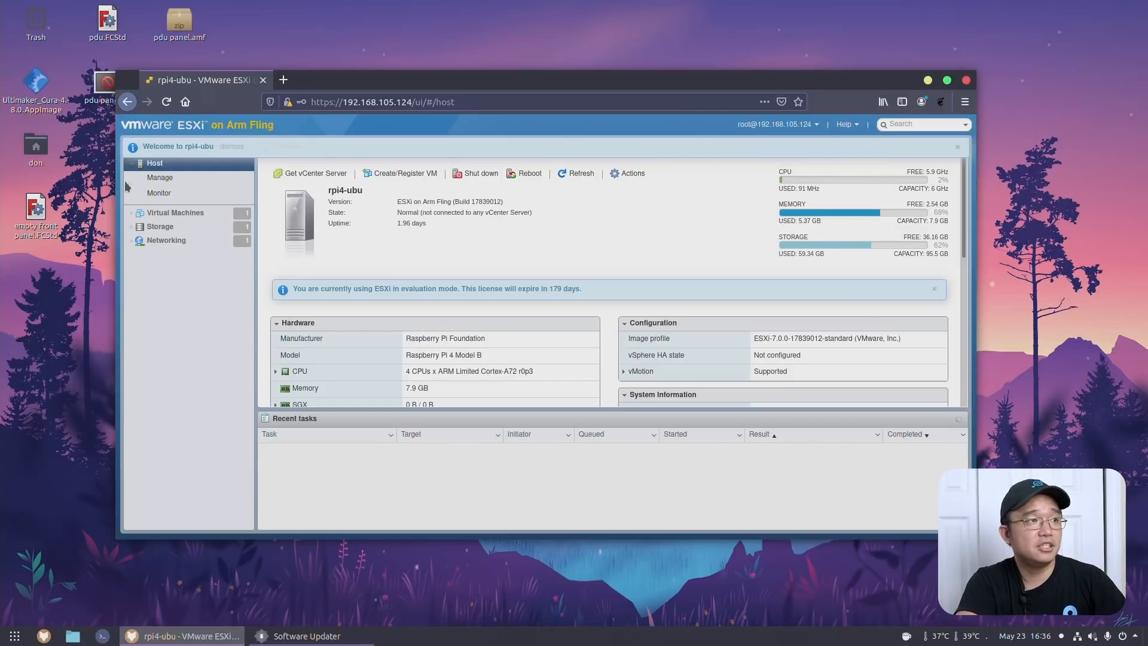
{"action": "left_click", "coordinate": [174, 212]}
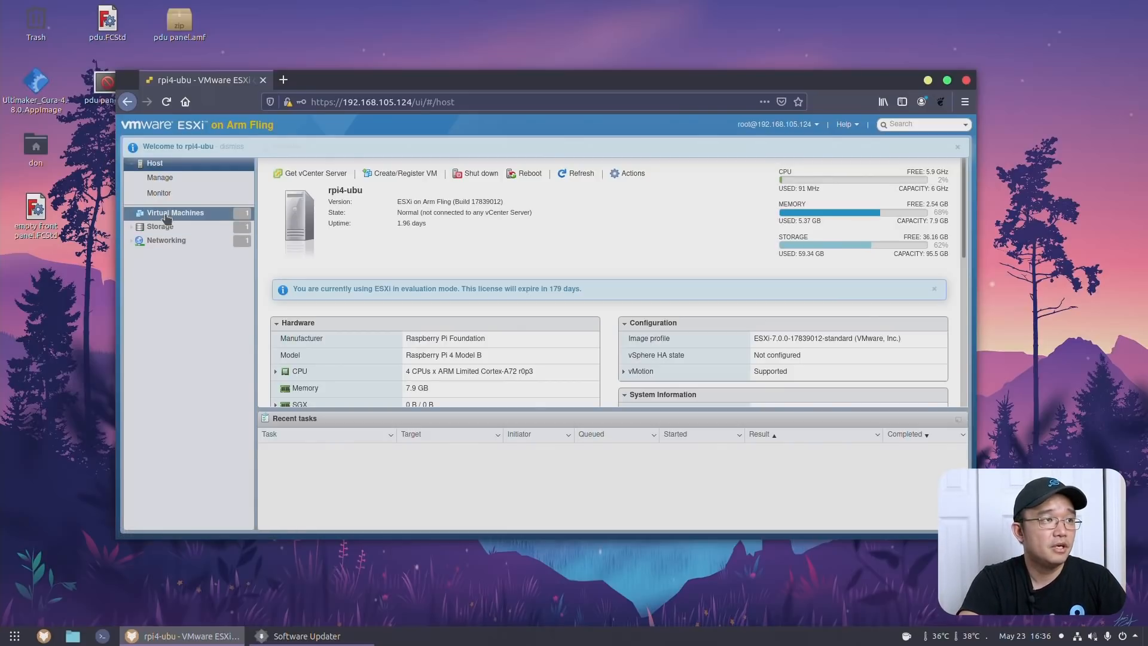
{"action": "scroll", "scroll_direction": "down", "scroll_amount": 3}
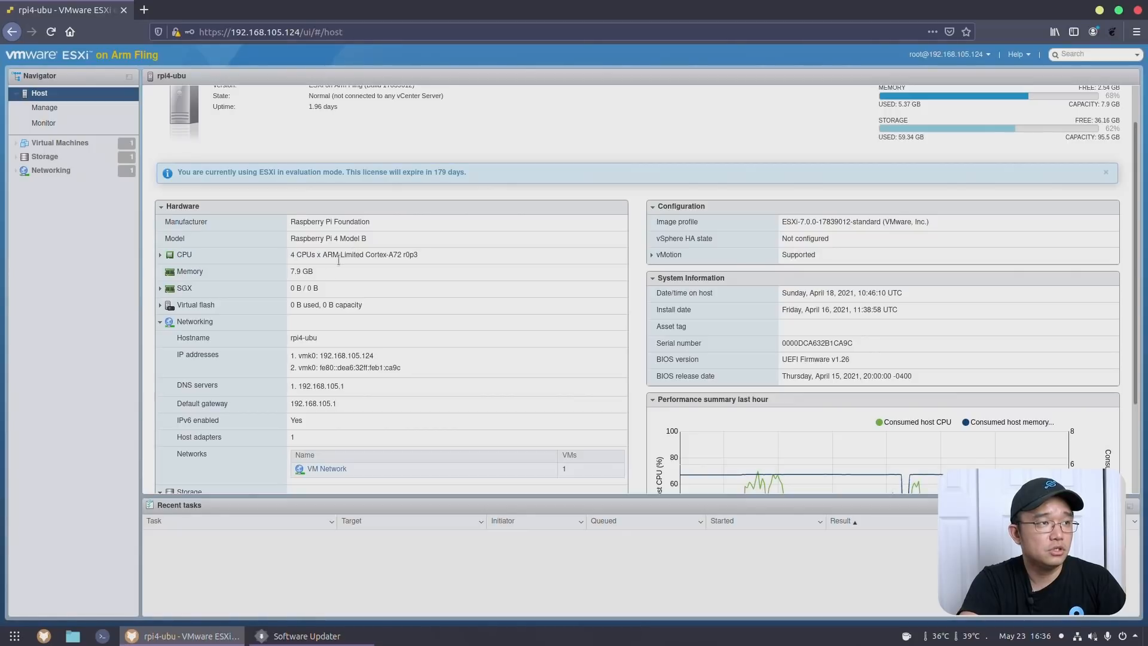
{"action": "mouse_move", "coordinate": [329, 352]}
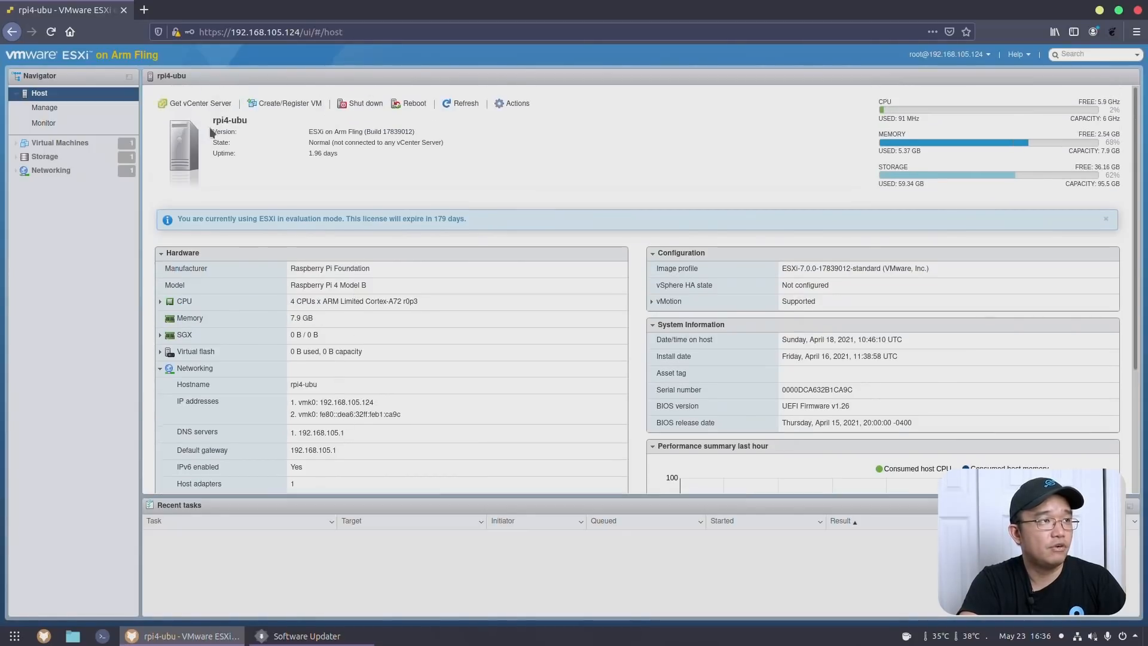
Step: Define a new VM named 'windows' with Microsoft Windows 10 (64-bit) guest OS
{"action": "left_click", "coordinate": [285, 102]}
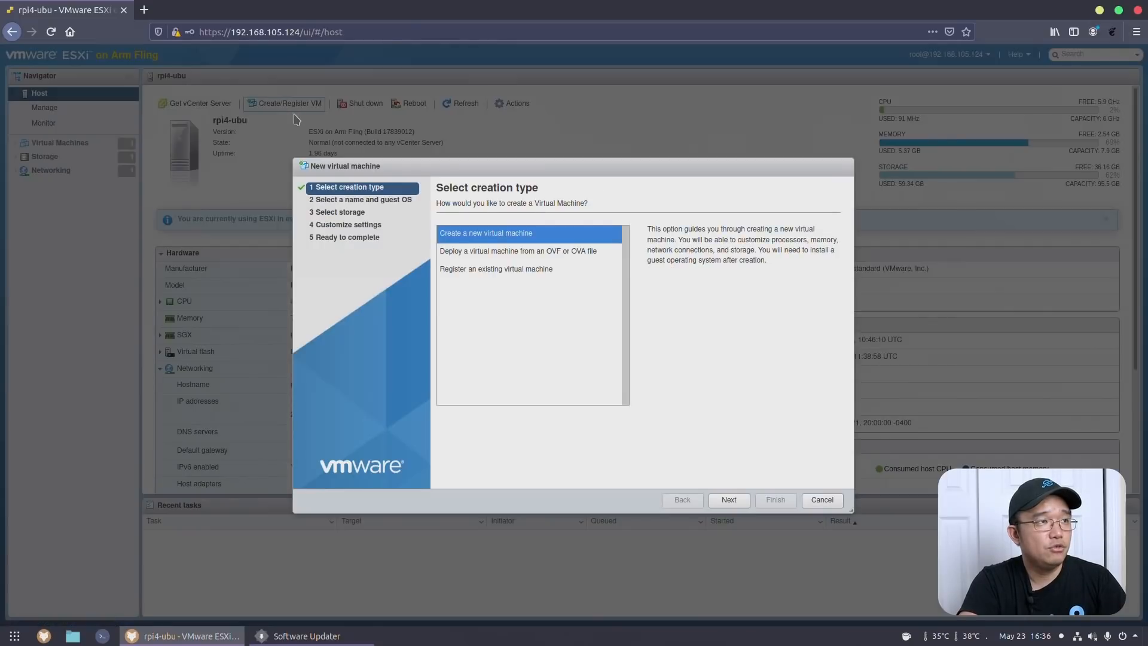
{"action": "mouse_move", "coordinate": [448, 241]}
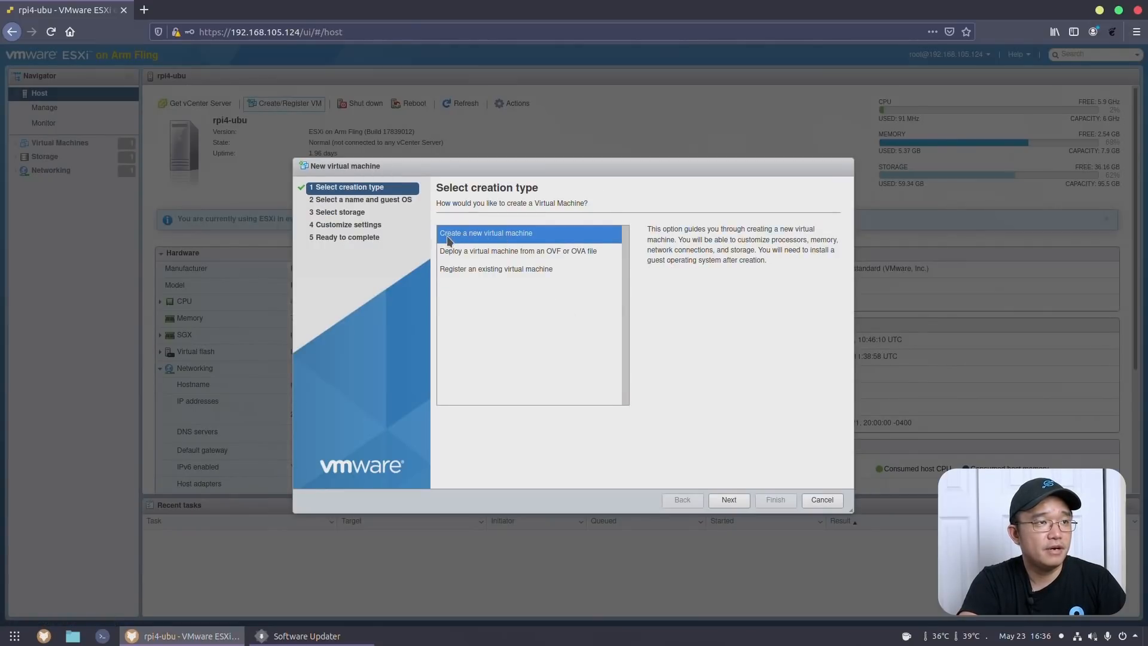
{"action": "mouse_move", "coordinate": [734, 511]}
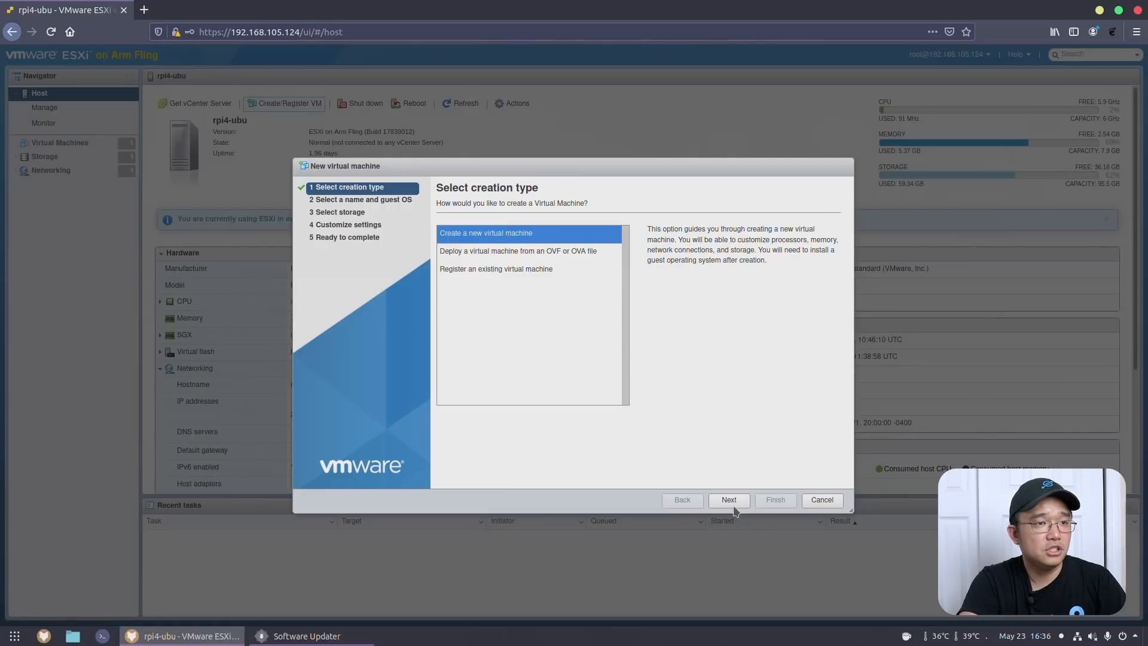
{"action": "left_click", "coordinate": [727, 500]}
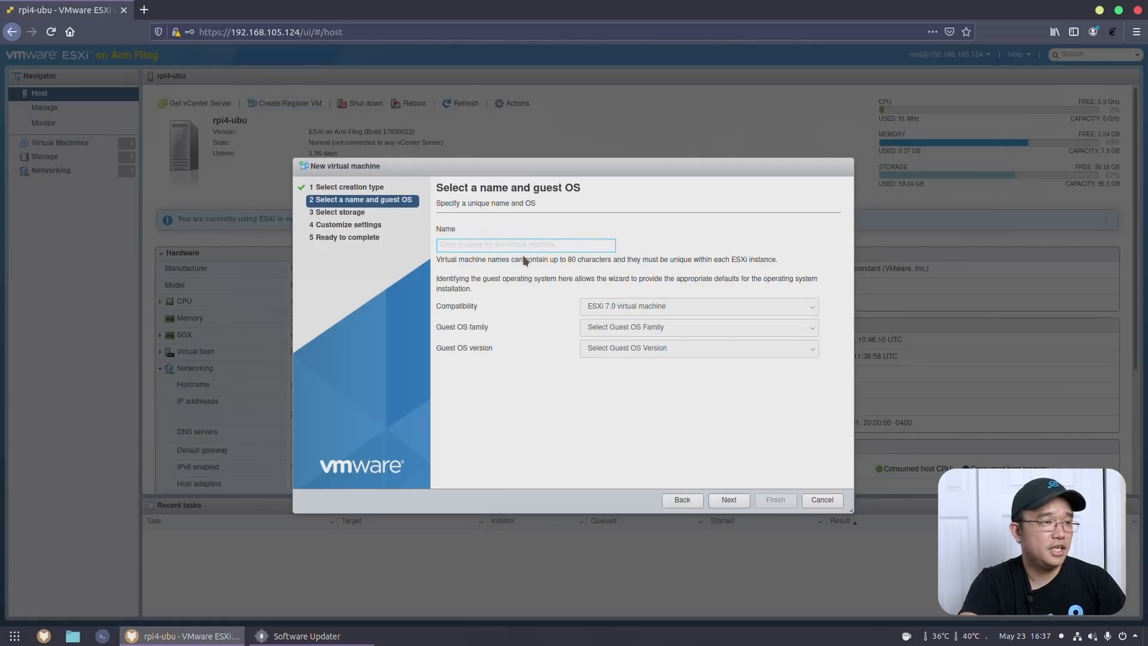
{"action": "type", "text": "windows"}
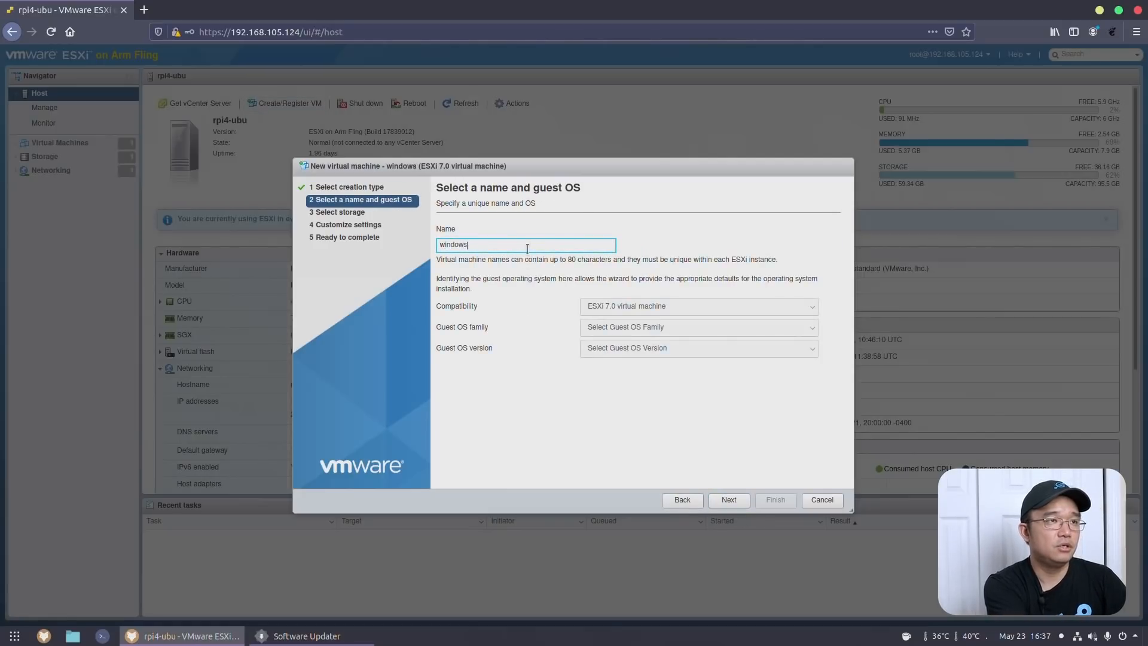
{"action": "left_click", "coordinate": [696, 327]}
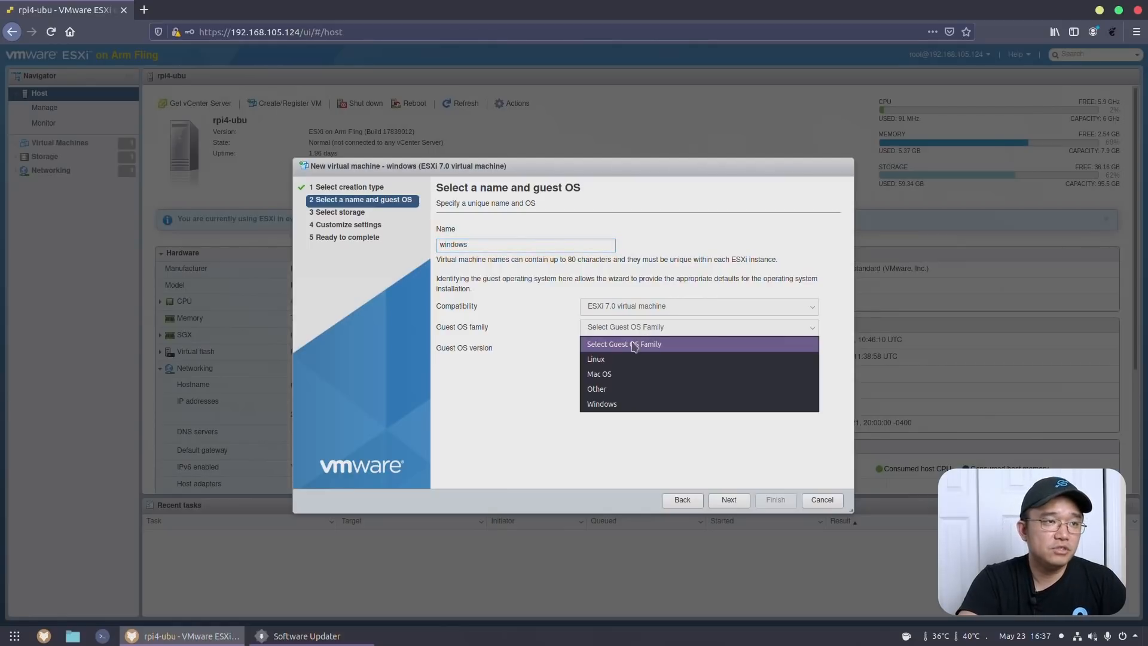
{"action": "left_click", "coordinate": [601, 404]}
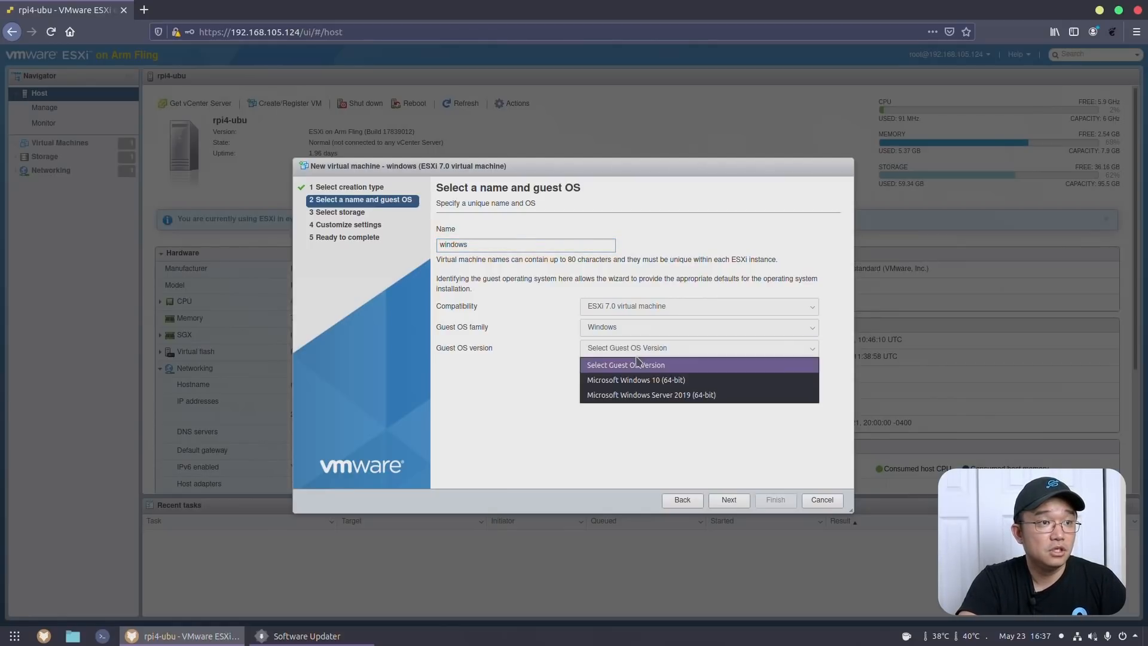
{"action": "left_click", "coordinate": [635, 379]}
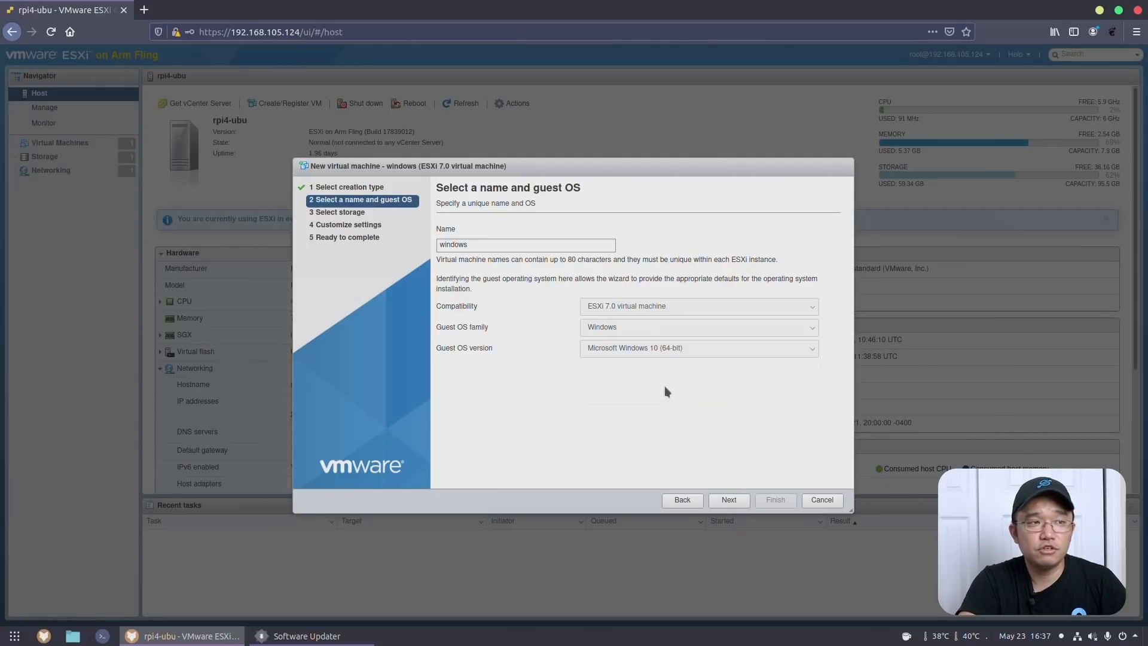
{"action": "left_click", "coordinate": [728, 500]}
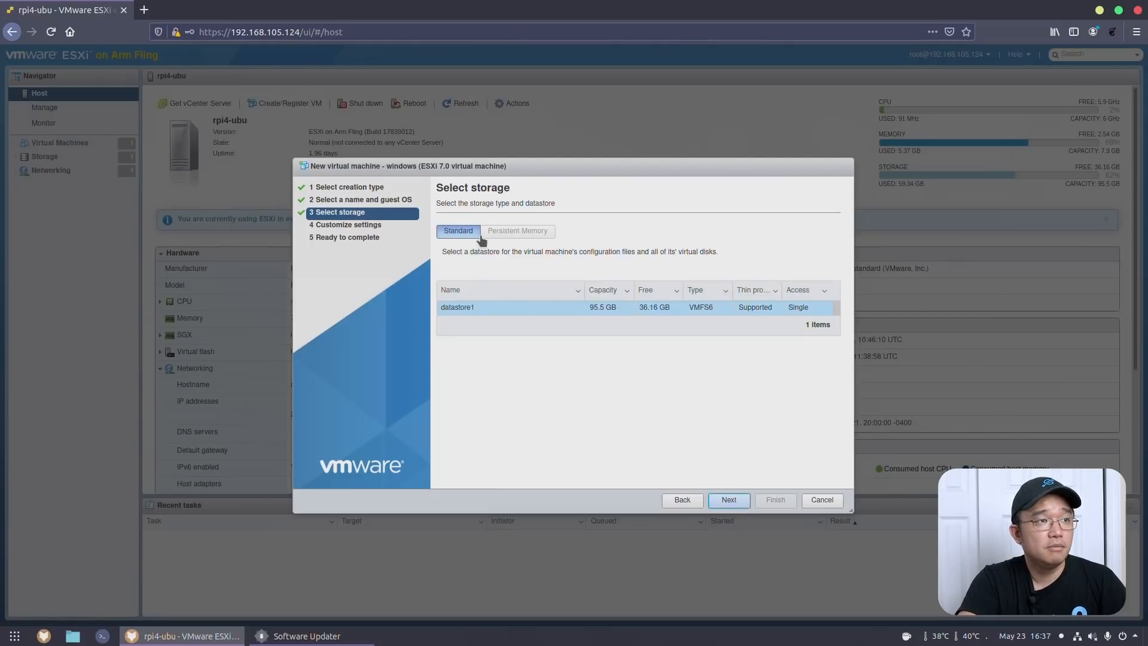
Step: Keep datastore1 and set Hard disk 1 to 30 GB, reviewing the hardware list
{"action": "left_click", "coordinate": [728, 499]}
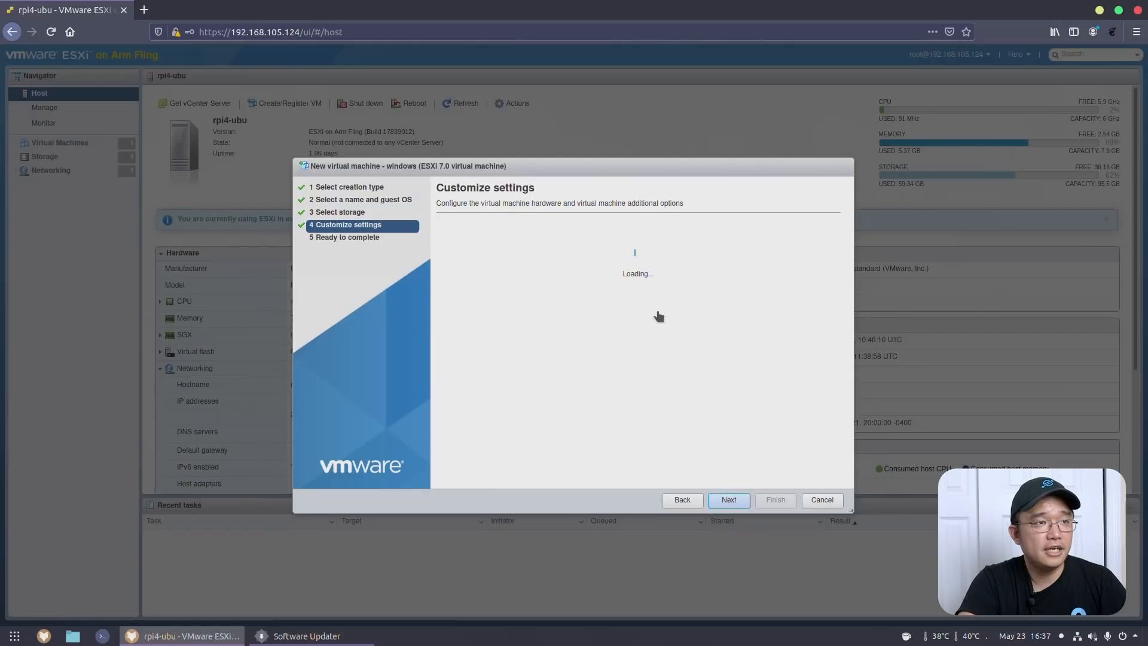
{"action": "type", "text": "48"}
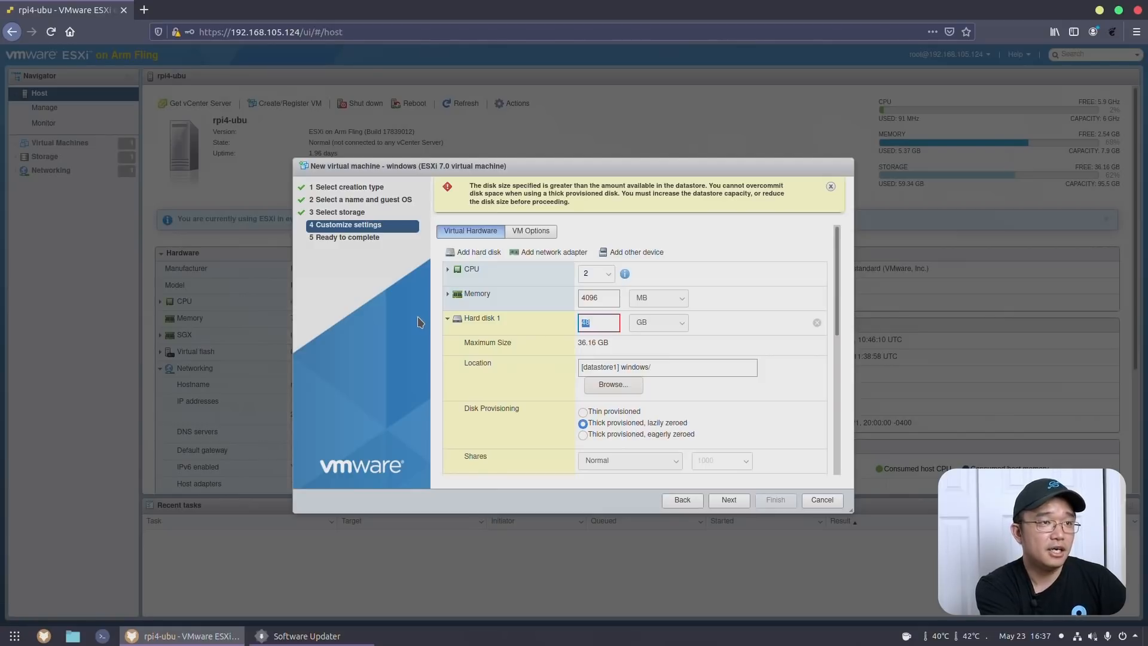
{"action": "type", "text": "30"}
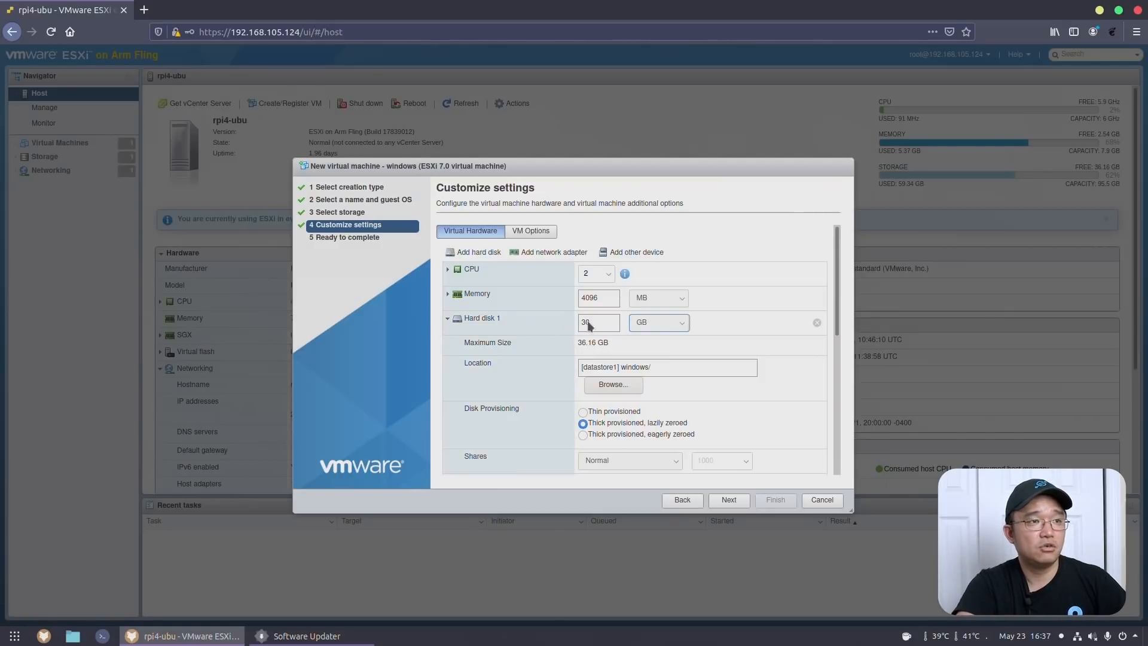
{"action": "scroll", "scroll_direction": "down", "scroll_amount": 3}
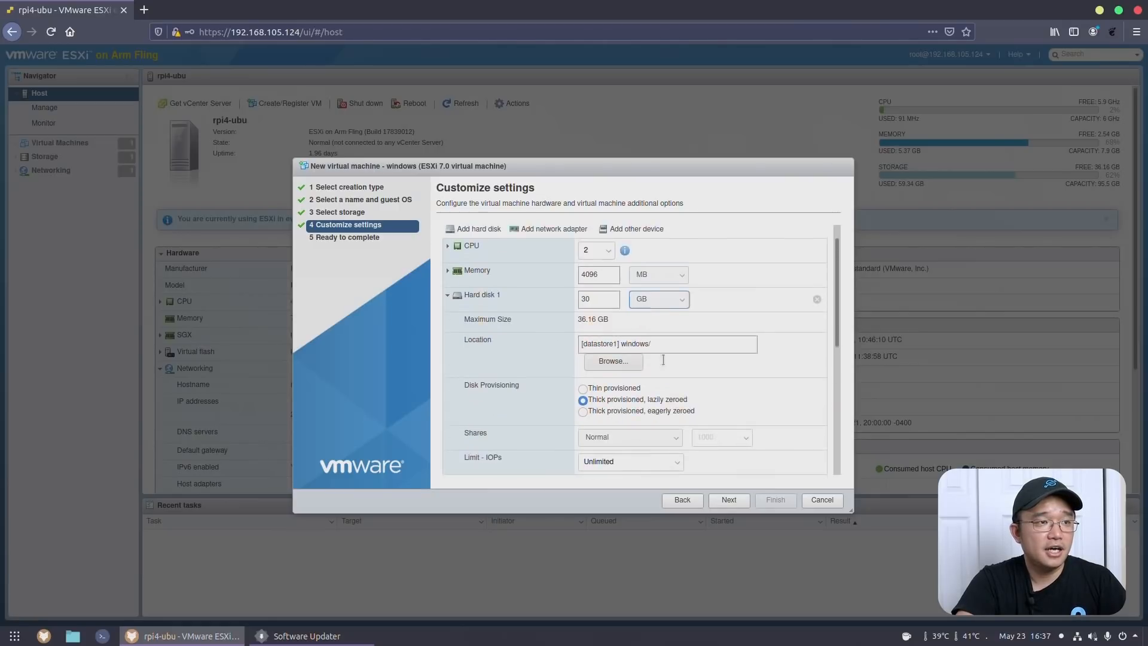
{"action": "scroll", "scroll_direction": "down", "scroll_amount": 3}
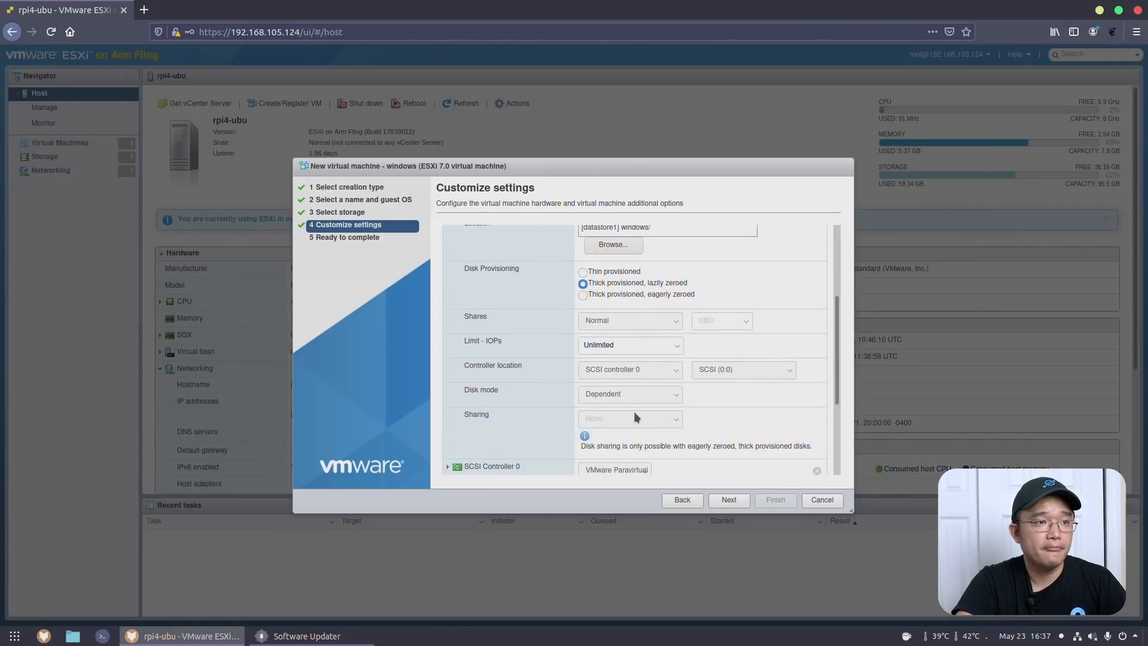
{"action": "scroll", "scroll_direction": "down", "scroll_amount": 3}
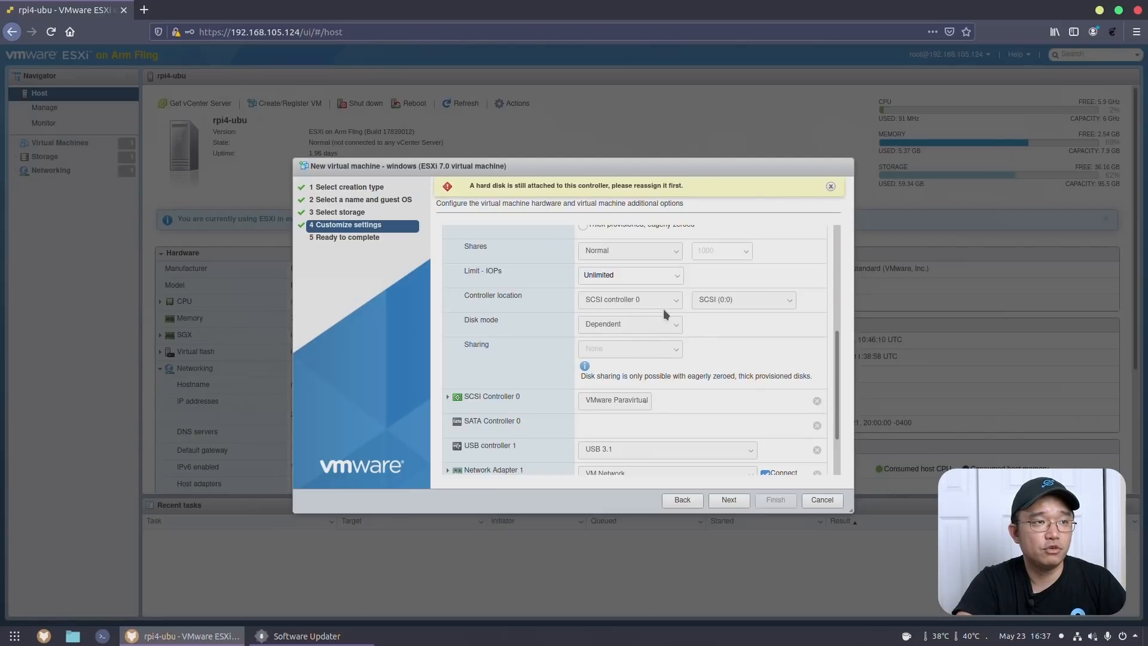
Step: Attach the hard disk at SATA (0:0) and the CD/DVD drive at SATA (0:1)
{"action": "left_click", "coordinate": [629, 299]}
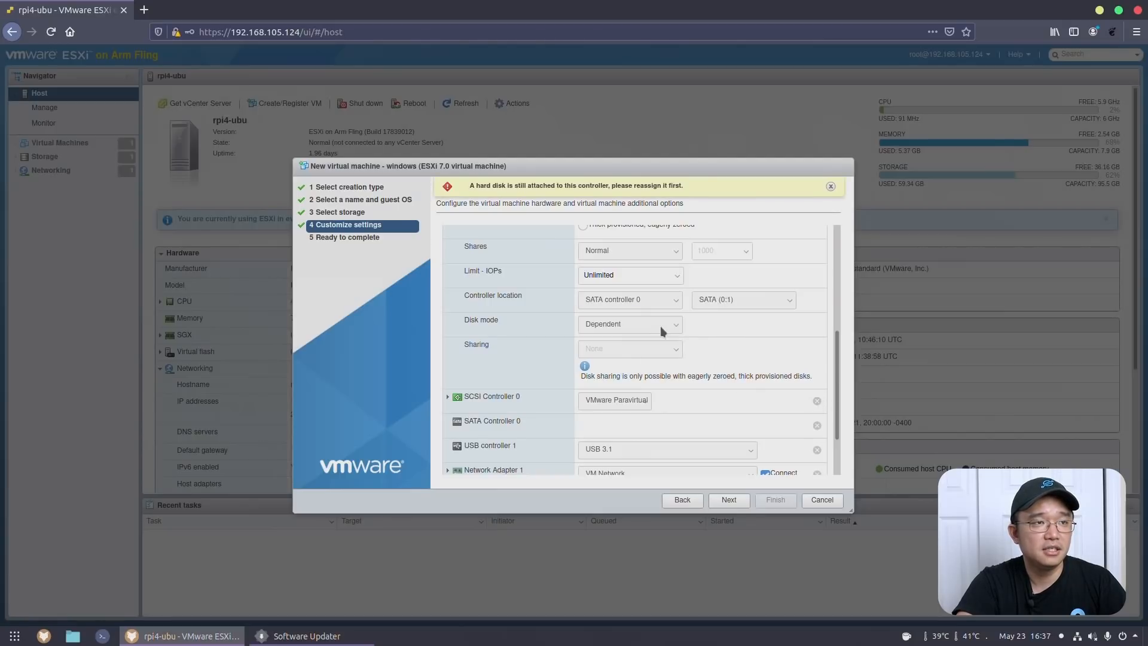
{"action": "left_click", "coordinate": [741, 299]}
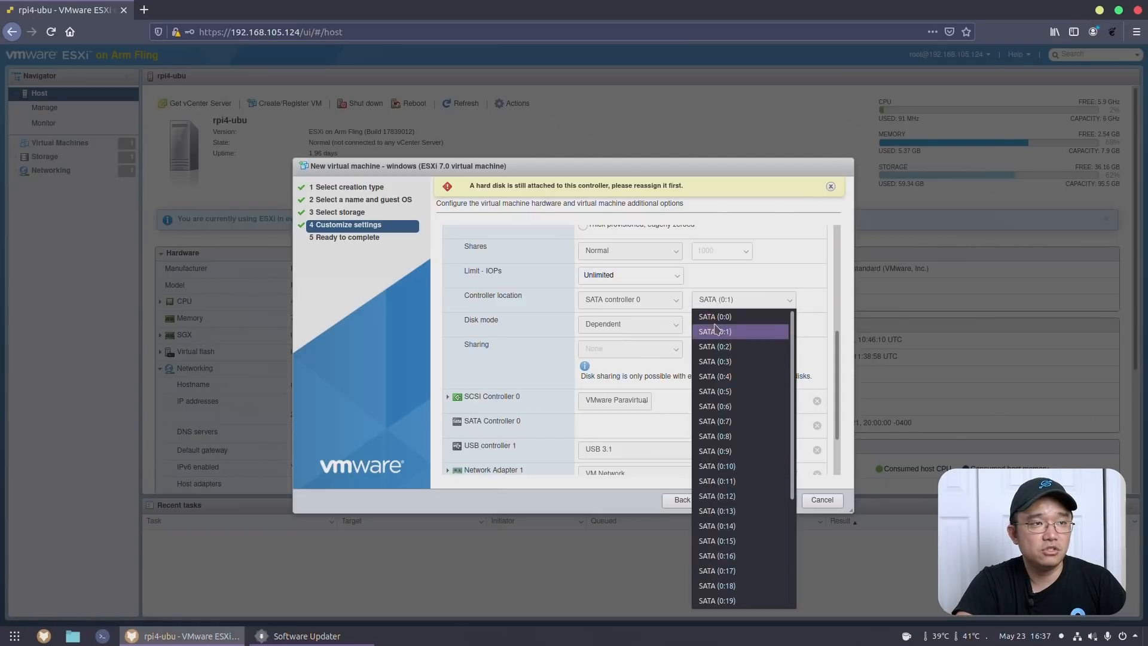
{"action": "left_click", "coordinate": [715, 315]}
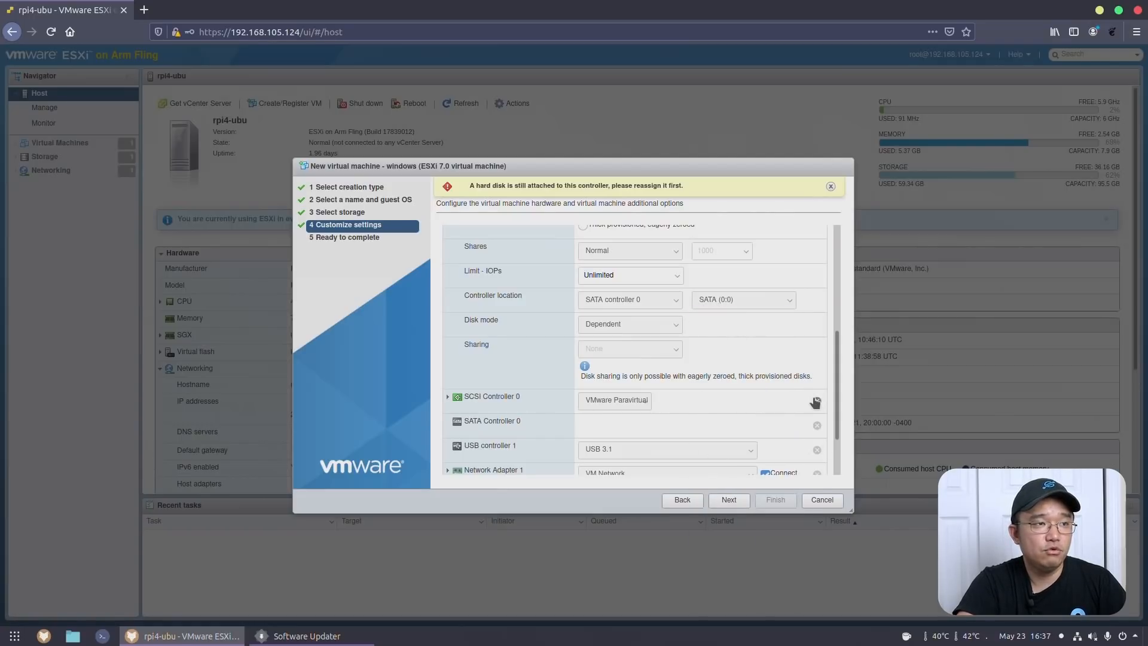
{"action": "scroll", "scroll_direction": "down", "scroll_amount": 3}
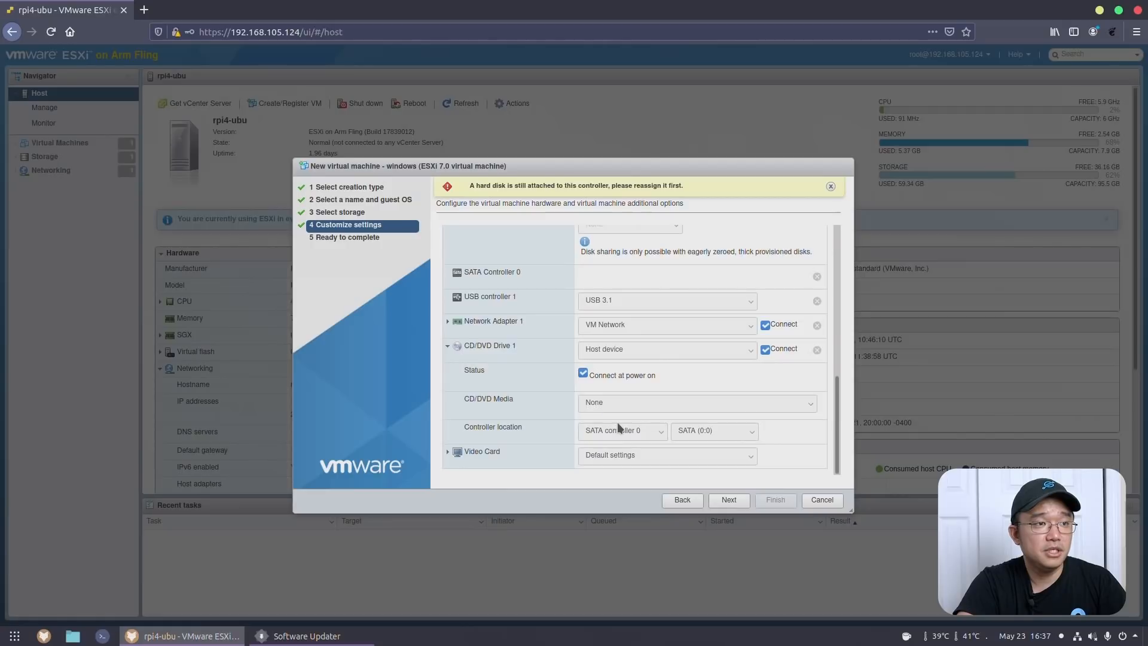
{"action": "left_click", "coordinate": [712, 431]}
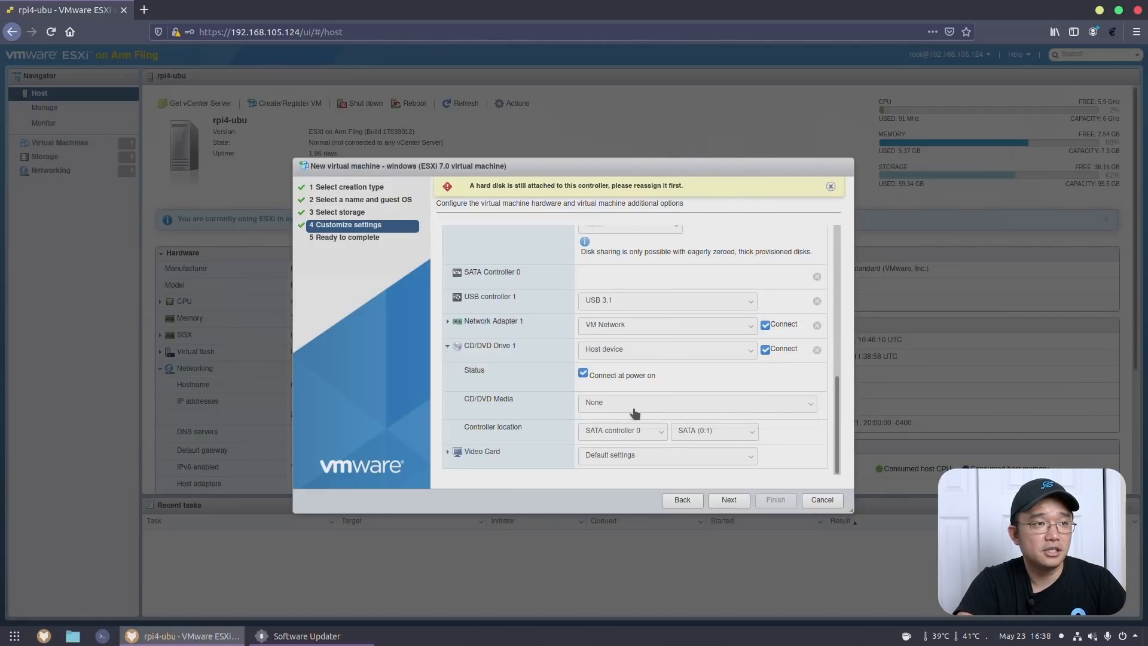
{"action": "mouse_move", "coordinate": [616, 415]}
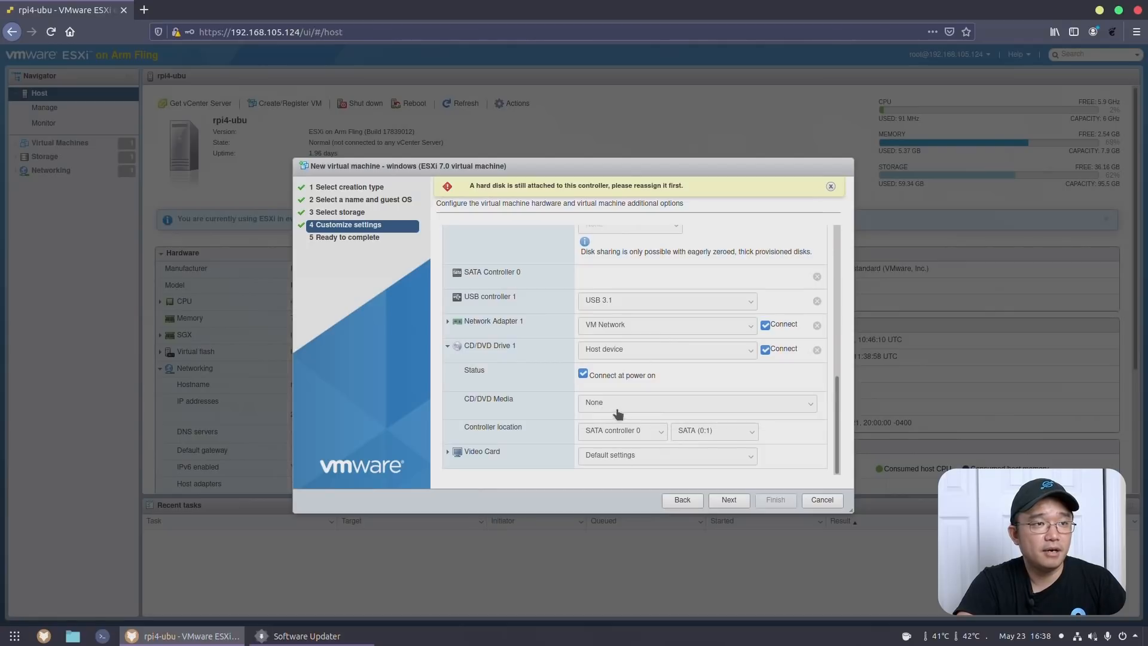
{"action": "left_click", "coordinate": [695, 402]}
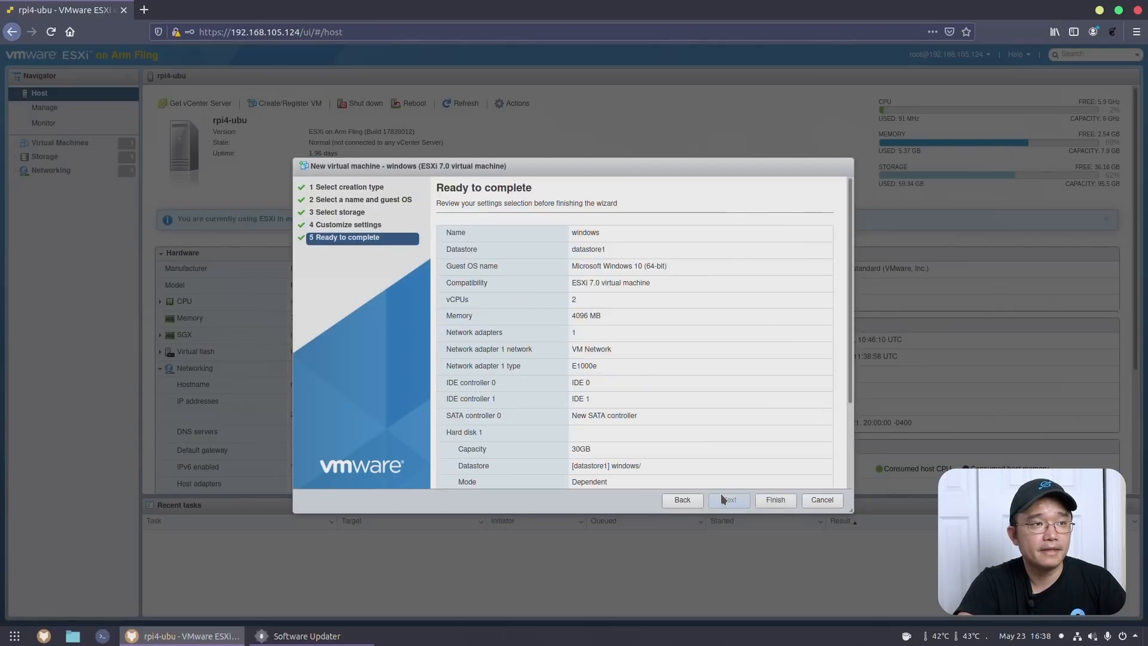
Step: Finish creating the windows VM and select it in the Virtual Machines list
{"action": "left_click", "coordinate": [774, 500]}
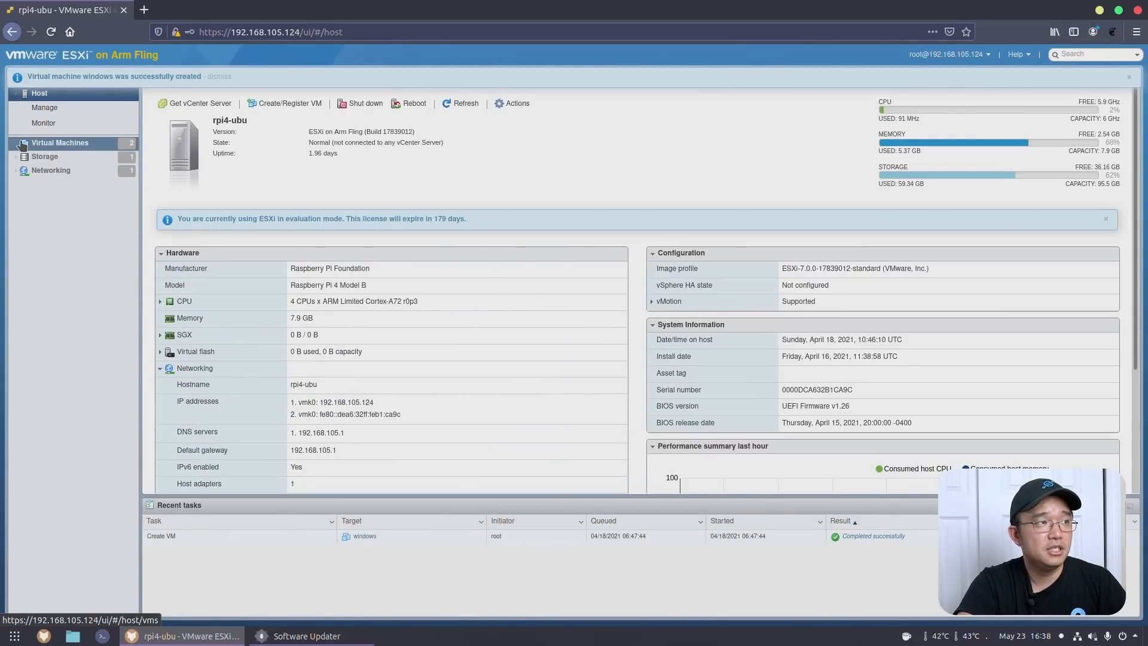
{"action": "left_click", "coordinate": [60, 143]}
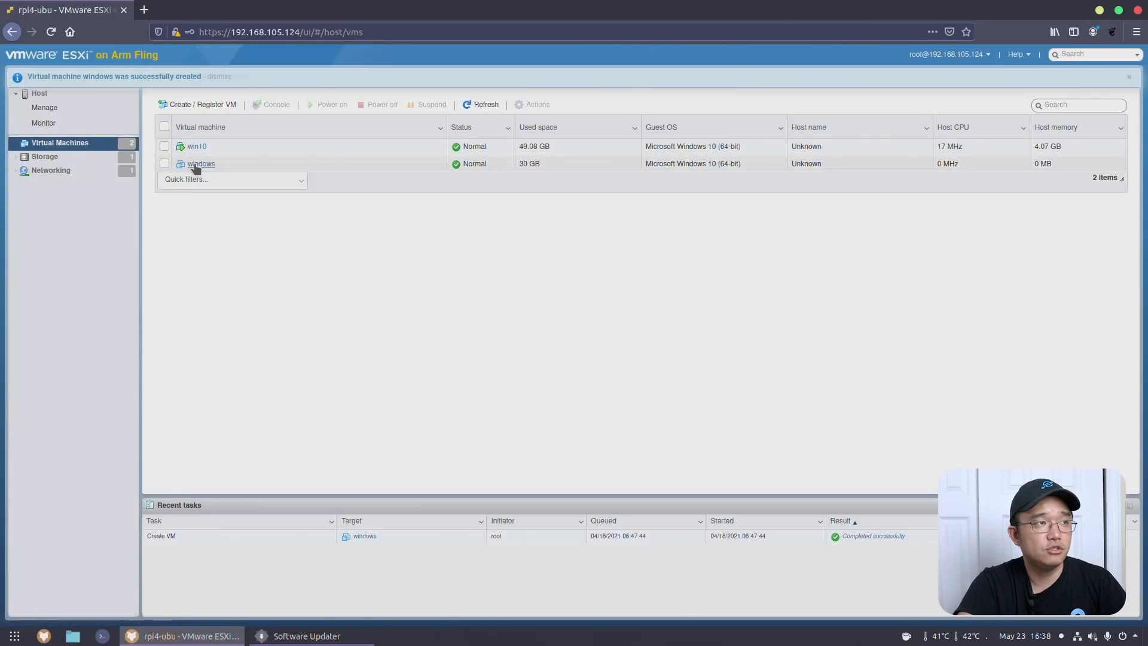
{"action": "left_click", "coordinate": [201, 163]}
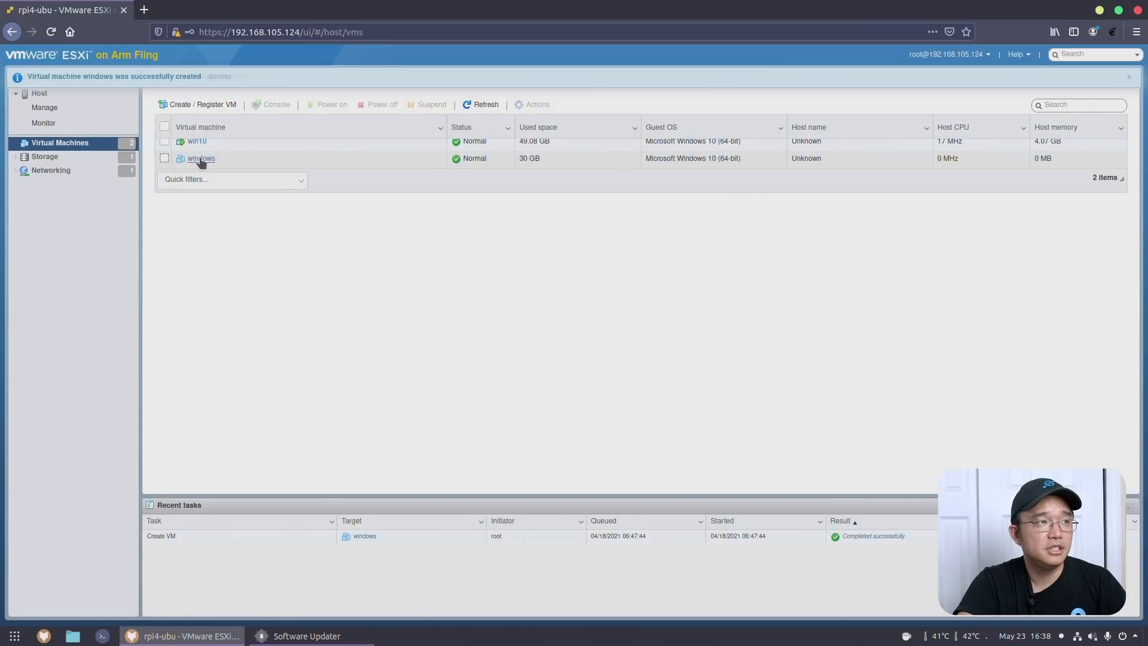
Step: Set CD/DVD Drive 1 to the Windows 19041 datastore ISO, save, and power on
{"action": "left_click", "coordinate": [200, 157]}
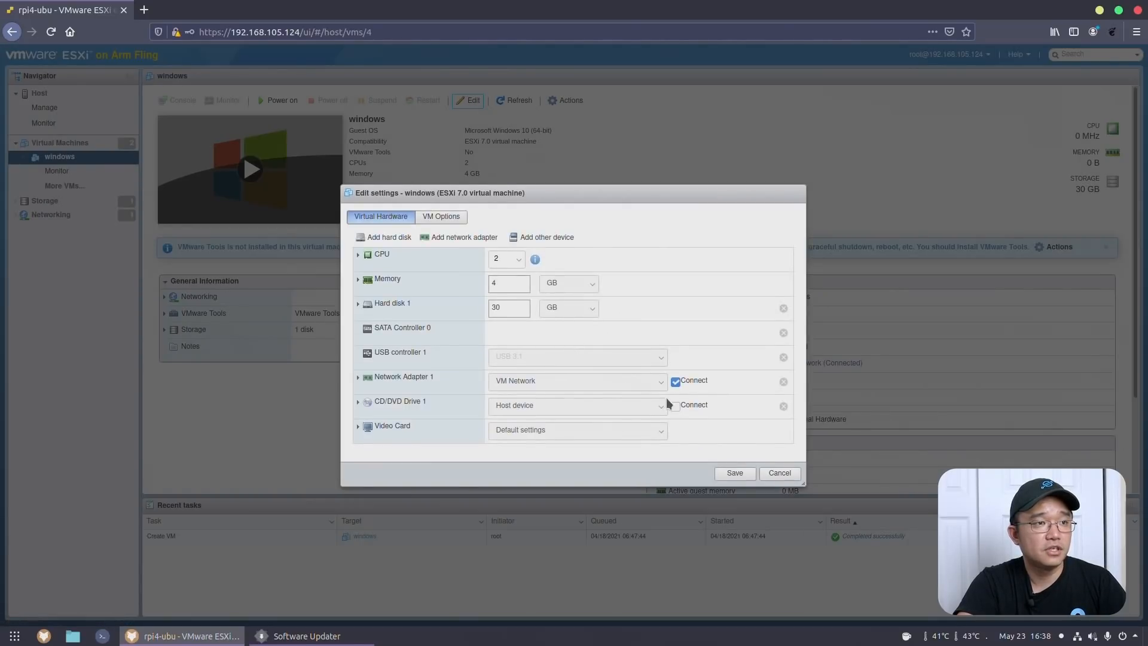
{"action": "left_click", "coordinate": [577, 405]}
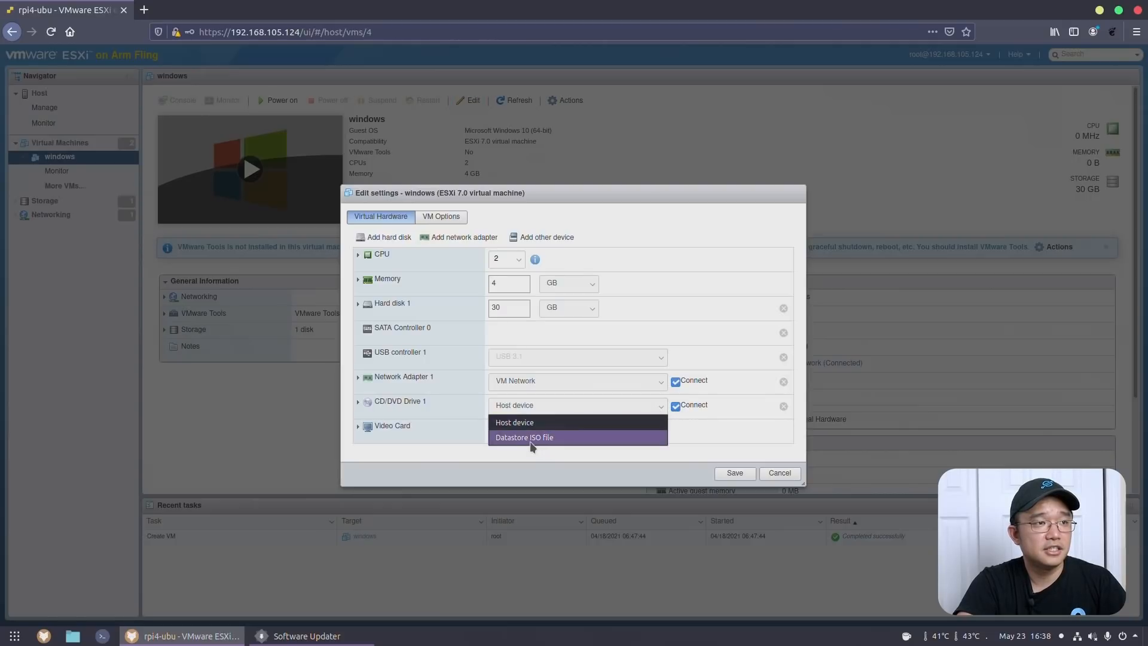
{"action": "left_click", "coordinate": [525, 437]}
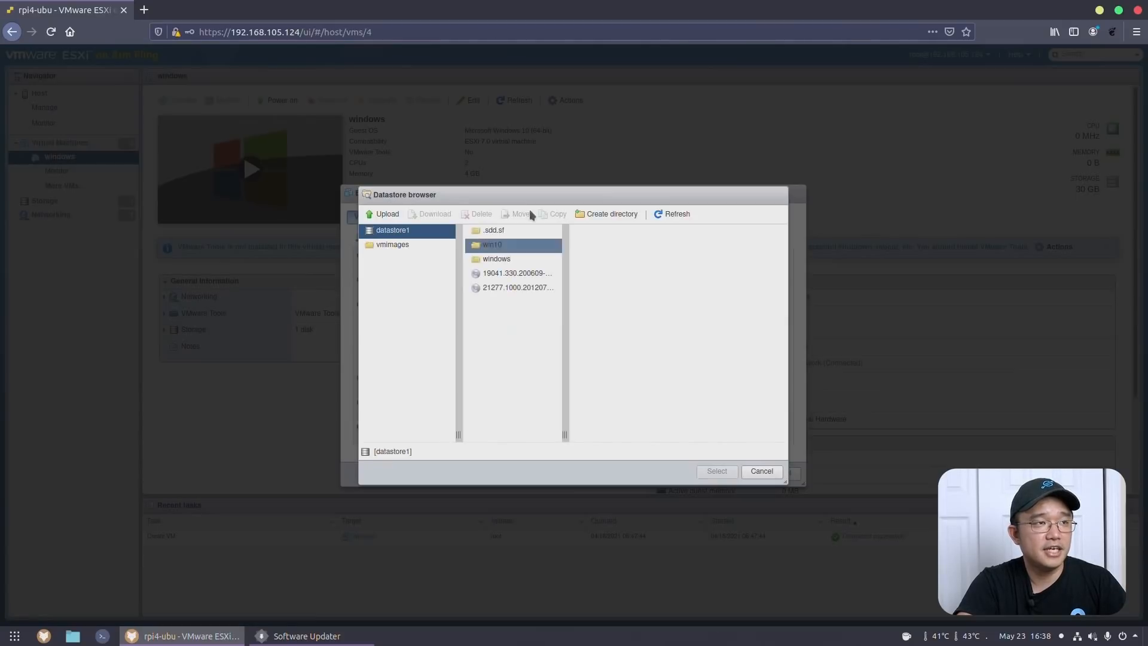
{"action": "left_click", "coordinate": [516, 272]}
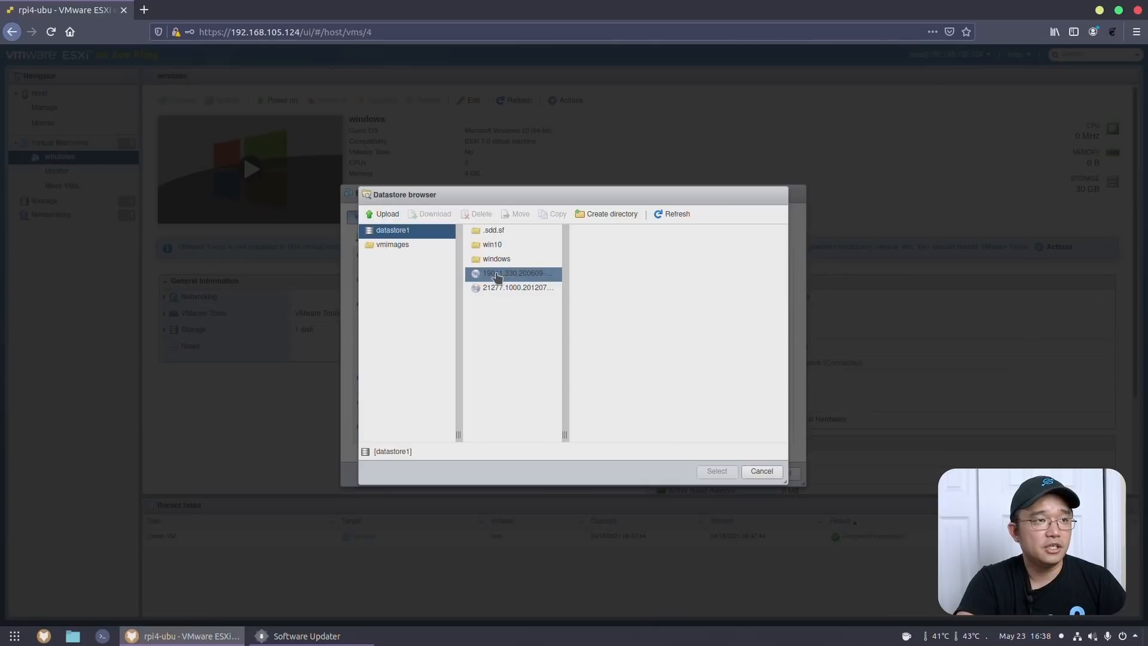
{"action": "left_click", "coordinate": [516, 287]}
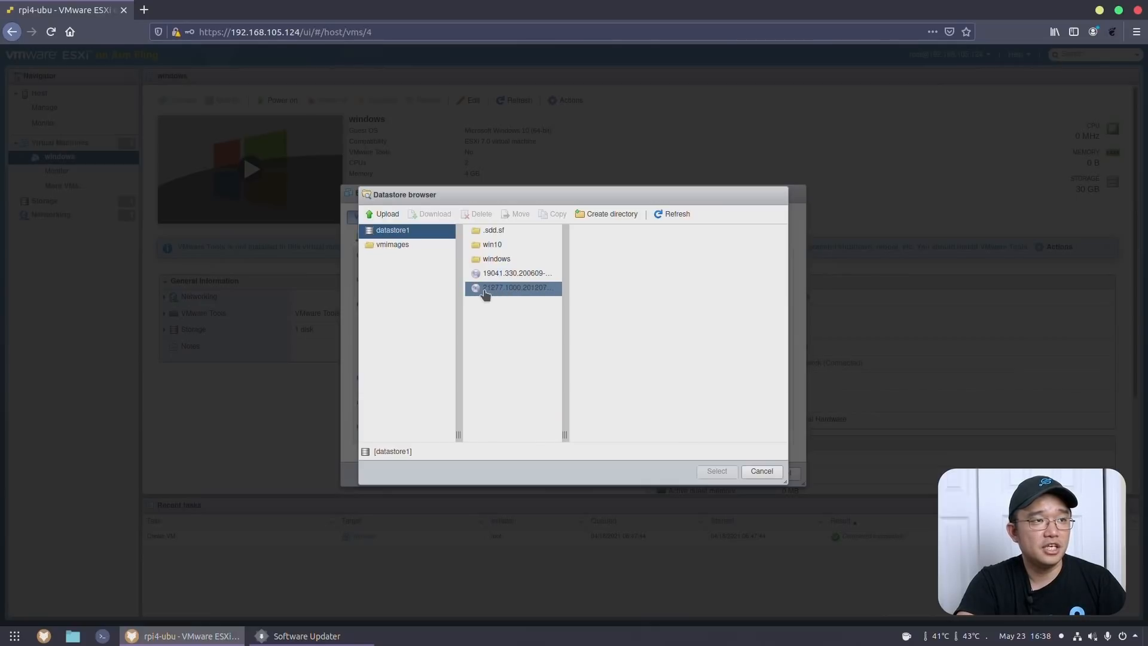
{"action": "left_click", "coordinate": [516, 273]}
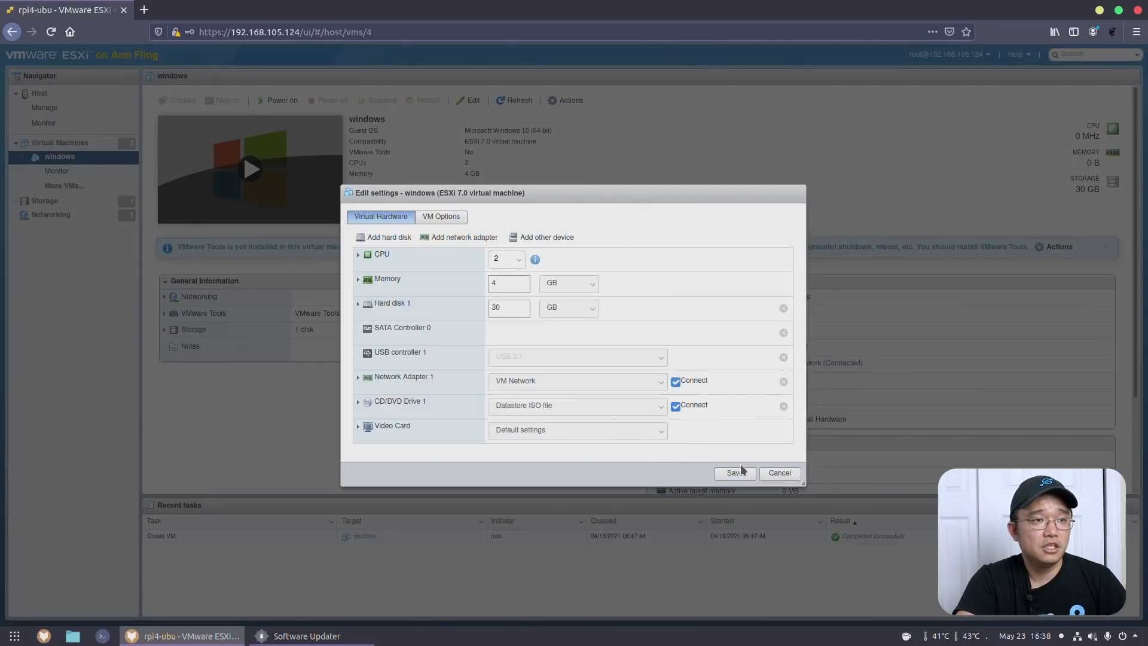
{"action": "left_click", "coordinate": [732, 472]}
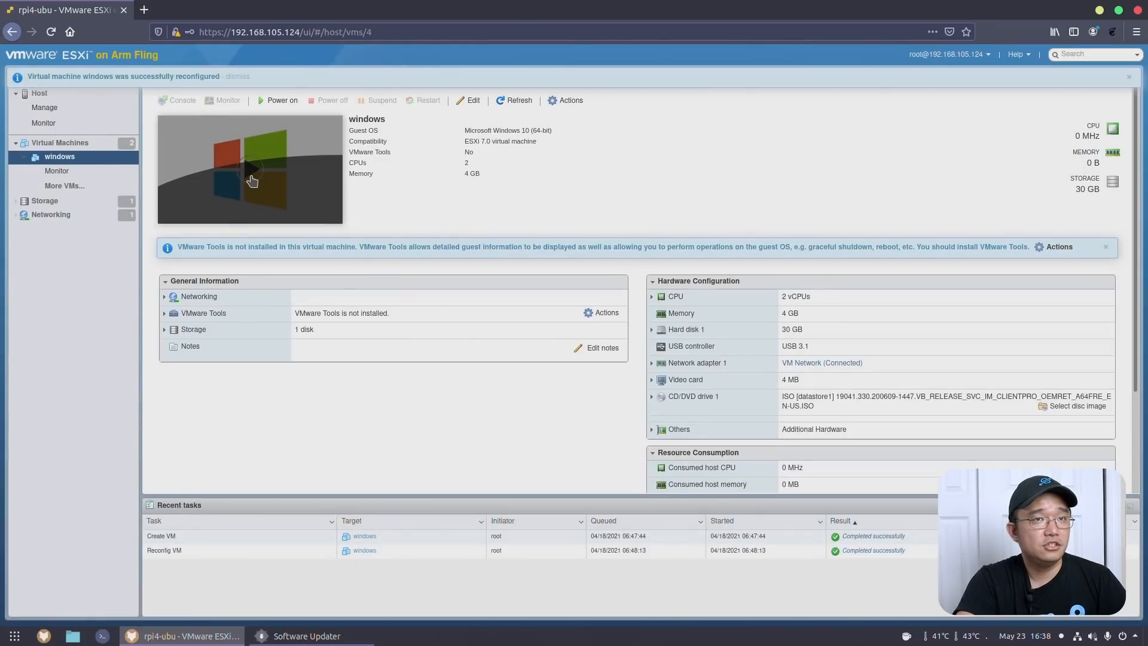
{"action": "left_click", "coordinate": [250, 170]}
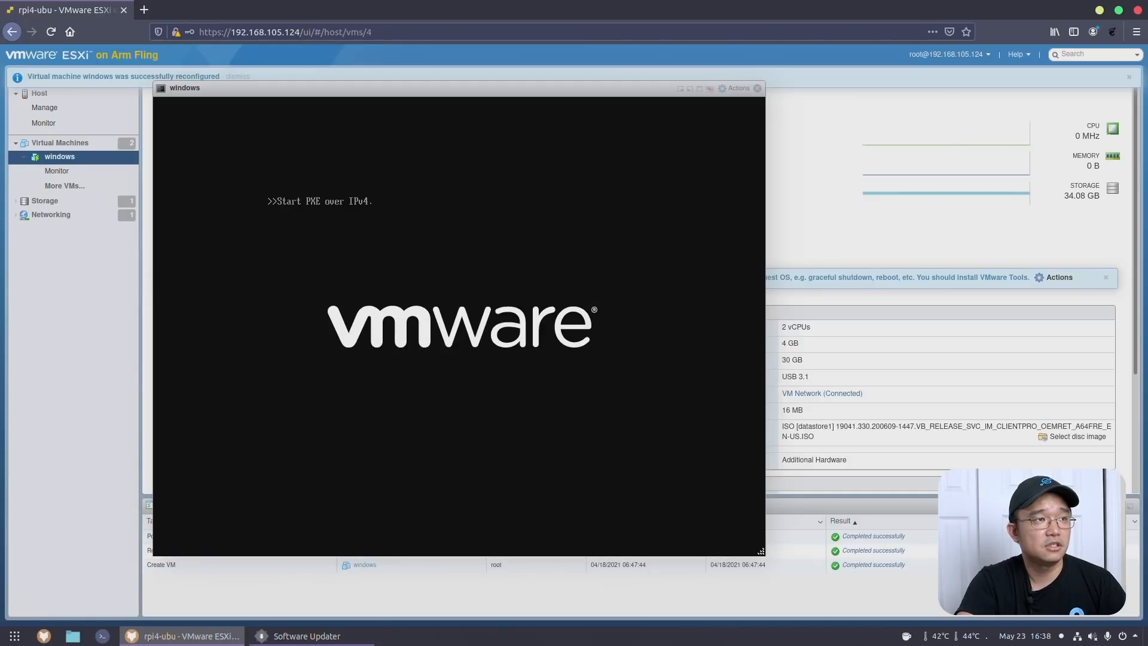
Step: Confirm powering off the windows VM and return to the virtual machine list
{"action": "left_click", "coordinate": [330, 101]}
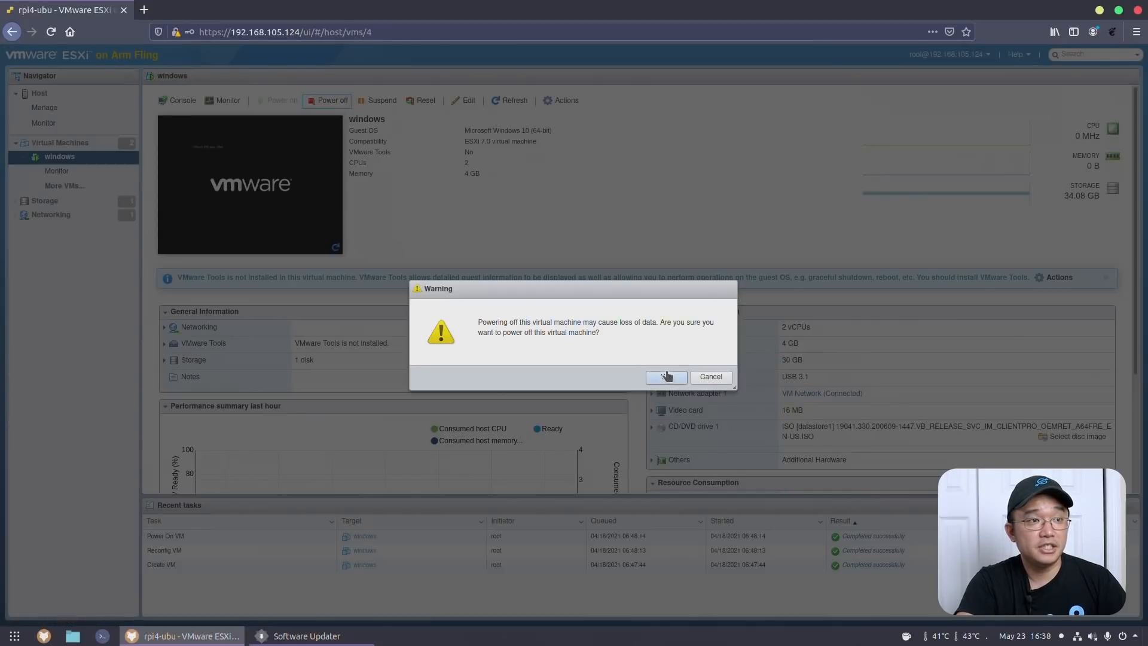
{"action": "left_click", "coordinate": [664, 376]}
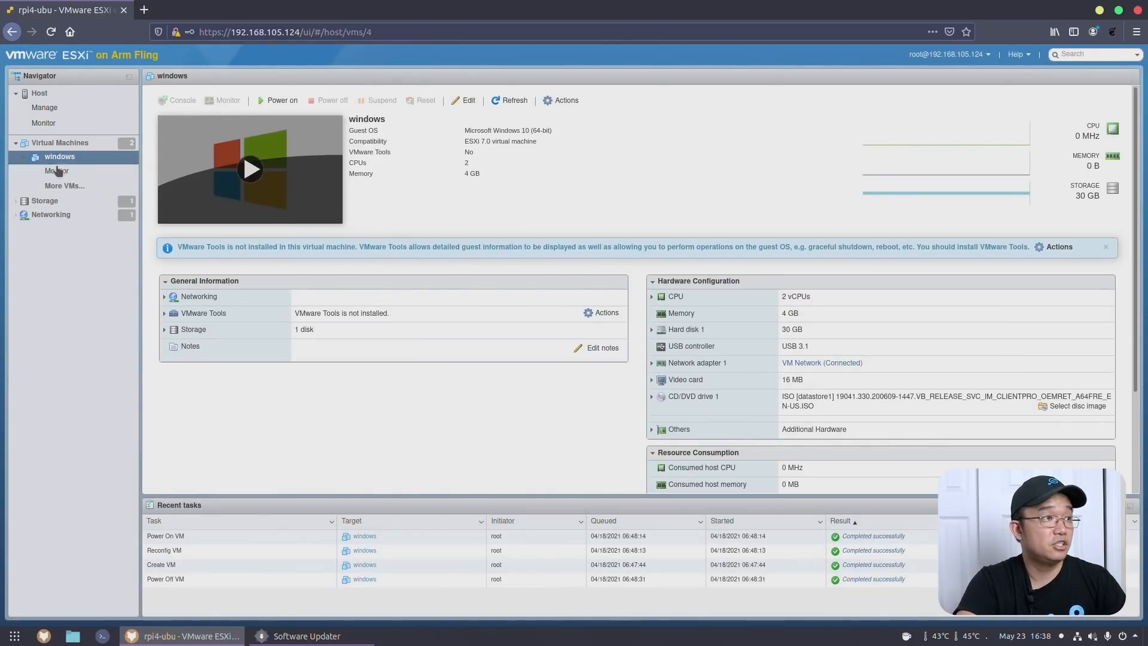
{"action": "left_click", "coordinate": [60, 143]}
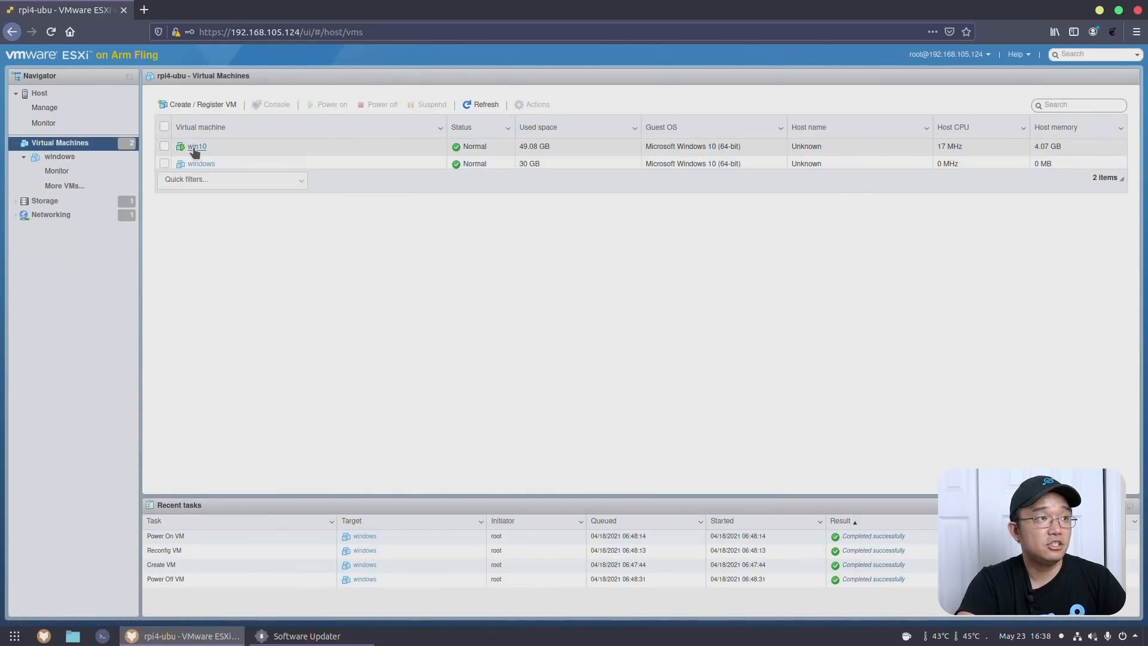
{"action": "mouse_move", "coordinate": [196, 146]}
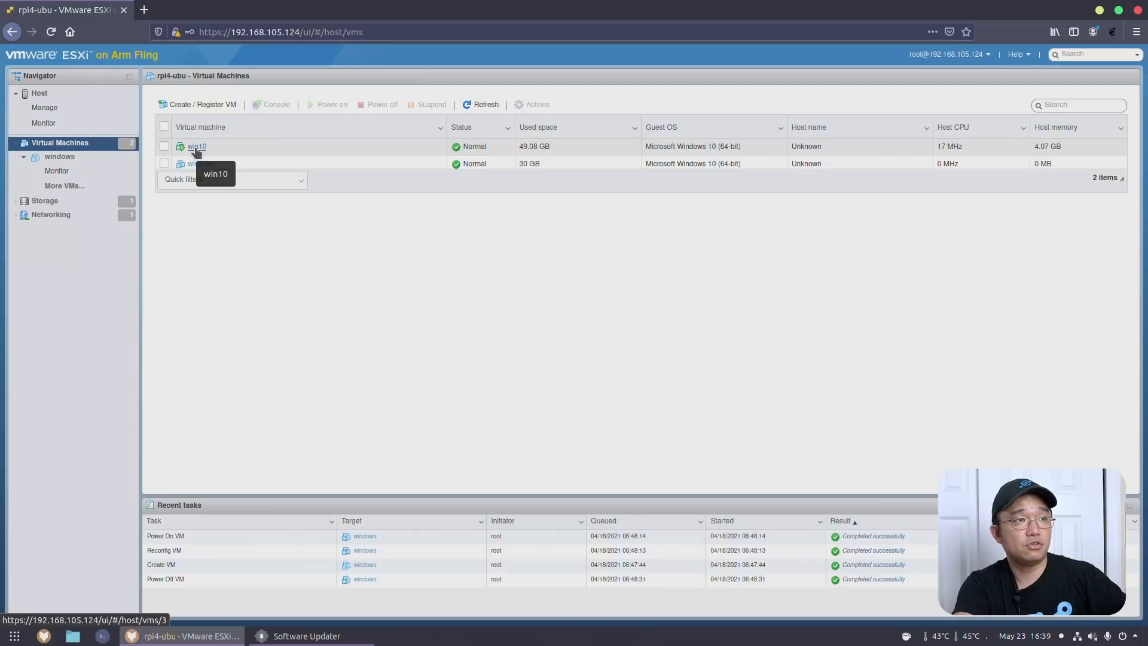
Step: Open the win10 VM and its console showing CrystalDiskMark results
{"action": "left_click", "coordinate": [197, 146]}
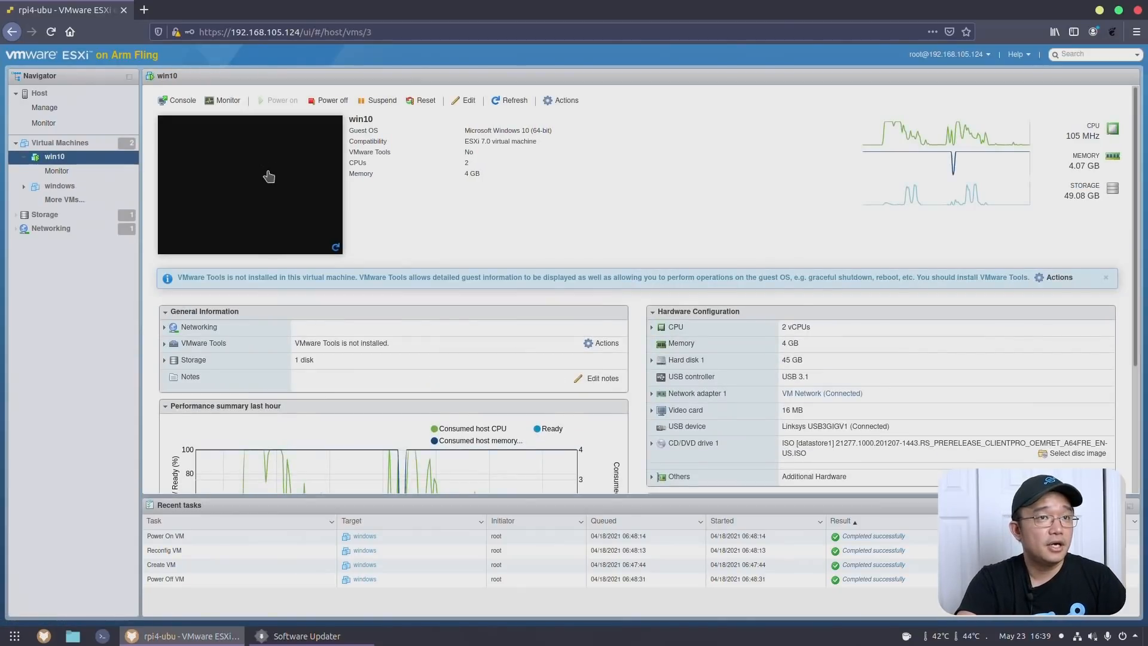
{"action": "left_click", "coordinate": [182, 101]}
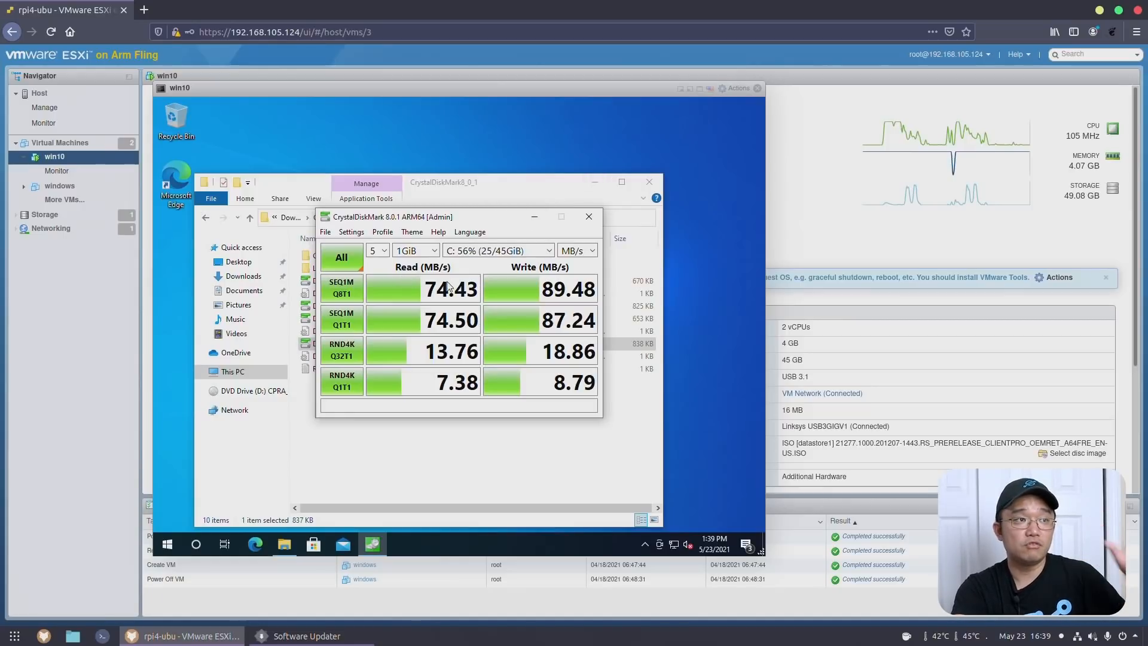
{"action": "mouse_move", "coordinate": [446, 300]}
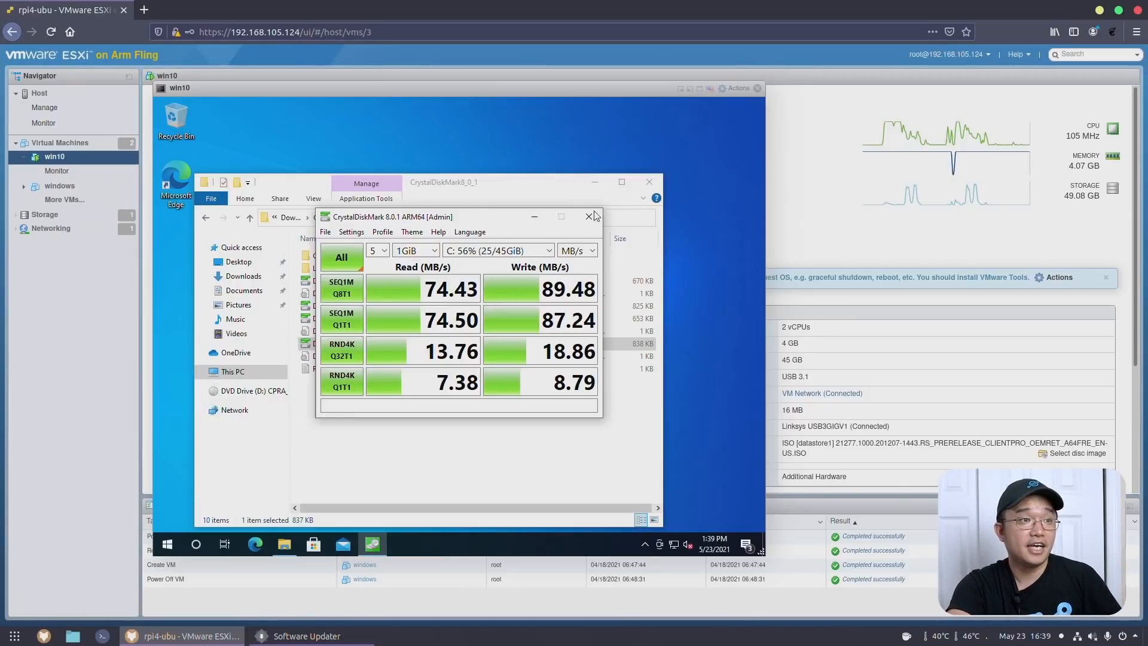
Step: Close the CrystalDiskMark windows and browse to the CrystalDiskMark folder in Downloads
{"action": "left_click", "coordinate": [590, 216]}
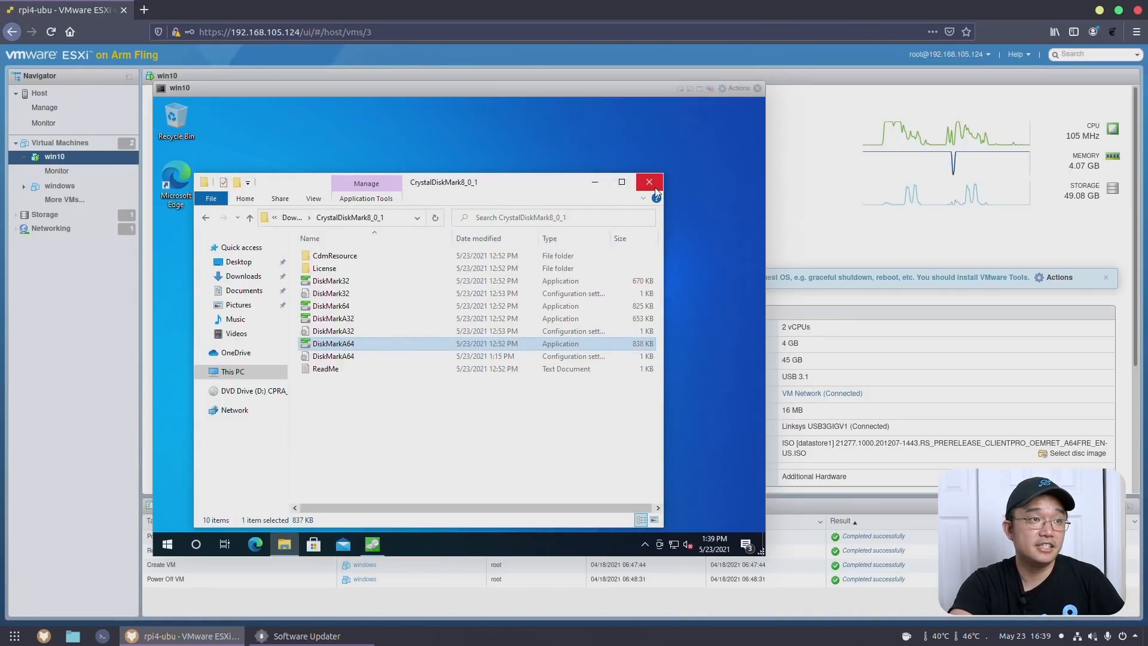
{"action": "left_click", "coordinate": [648, 182]}
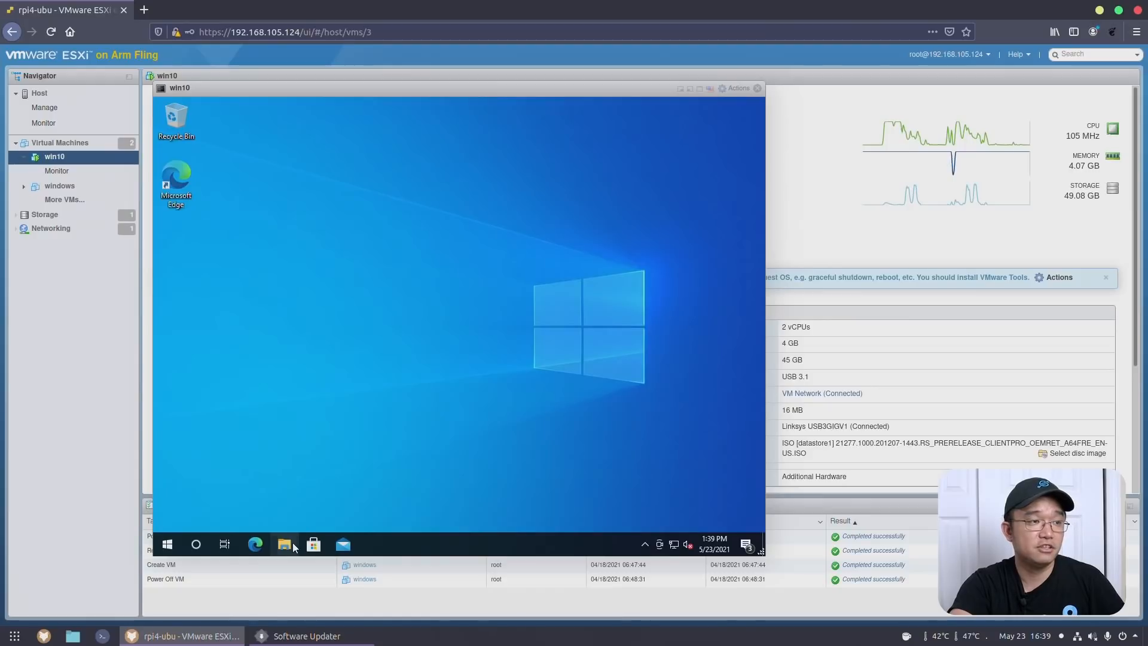
{"action": "left_click", "coordinate": [284, 545]}
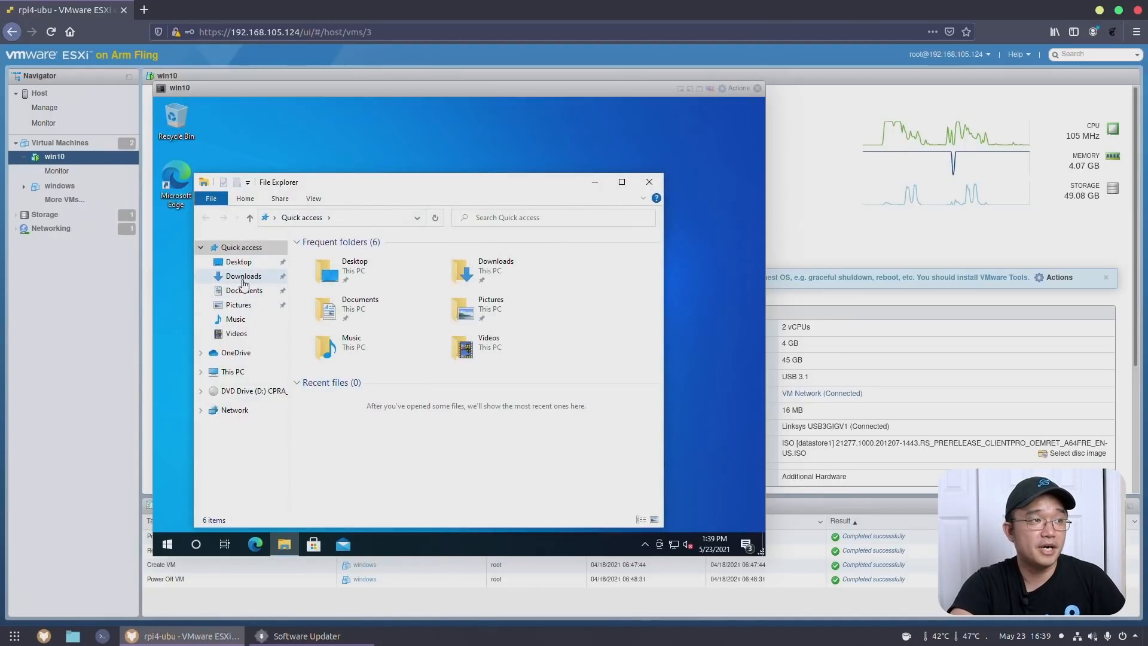
{"action": "left_click", "coordinate": [244, 276]}
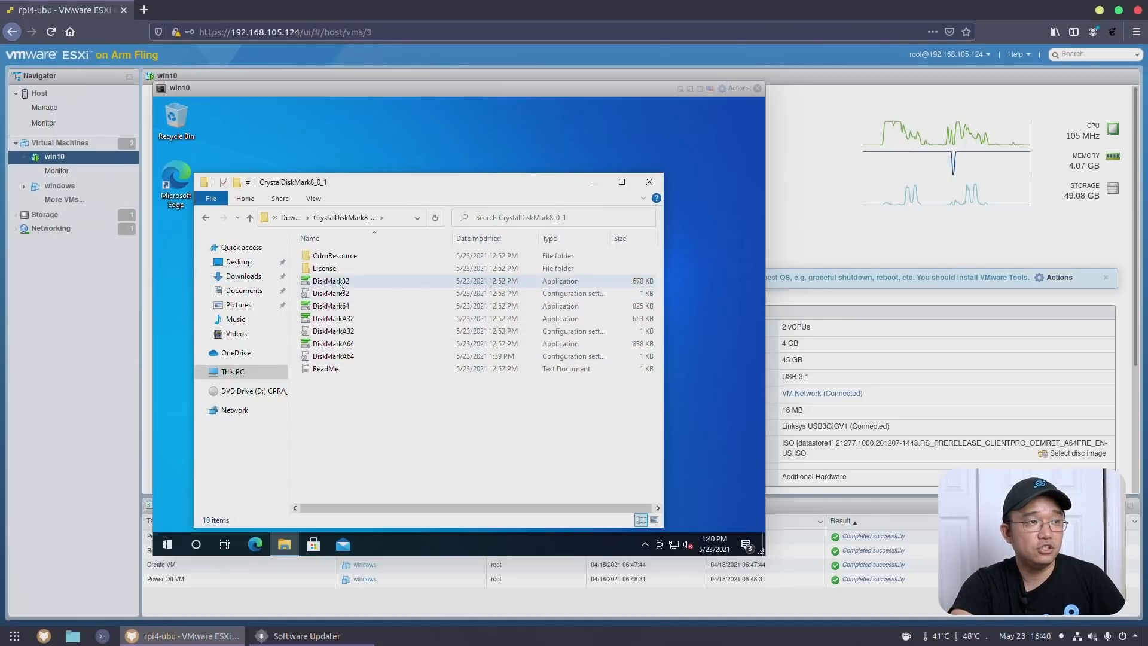
Step: Launch DiskMark32, then the ARM64 DiskMarkA64 build
{"action": "left_click", "coordinate": [330, 280]}
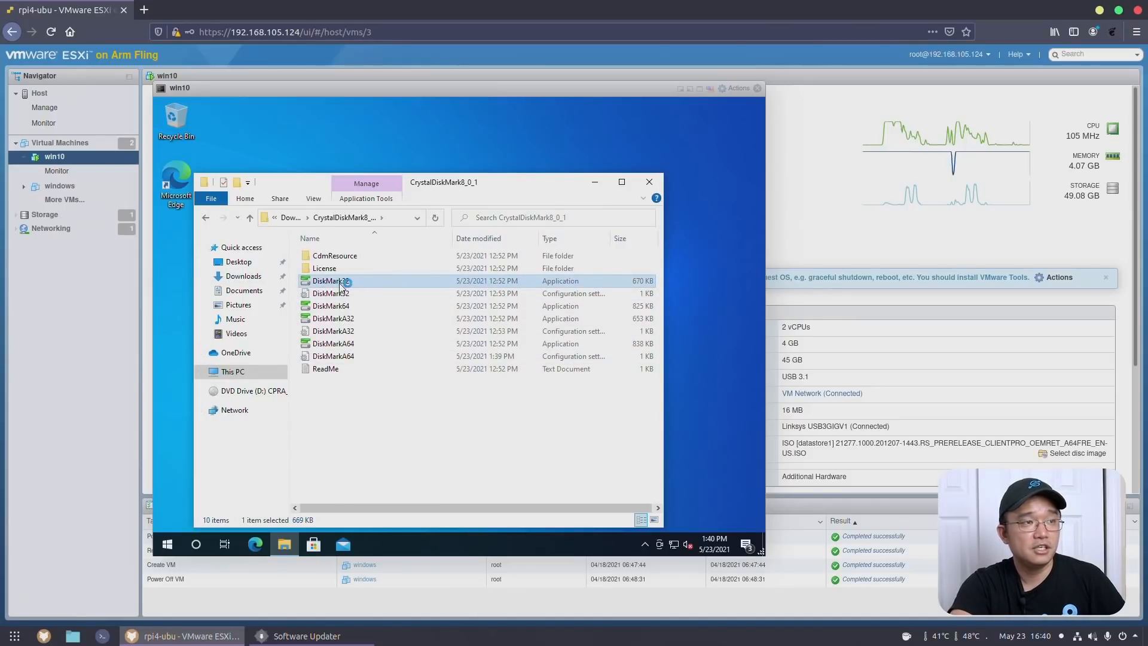
{"action": "double_click", "coordinate": [330, 281]}
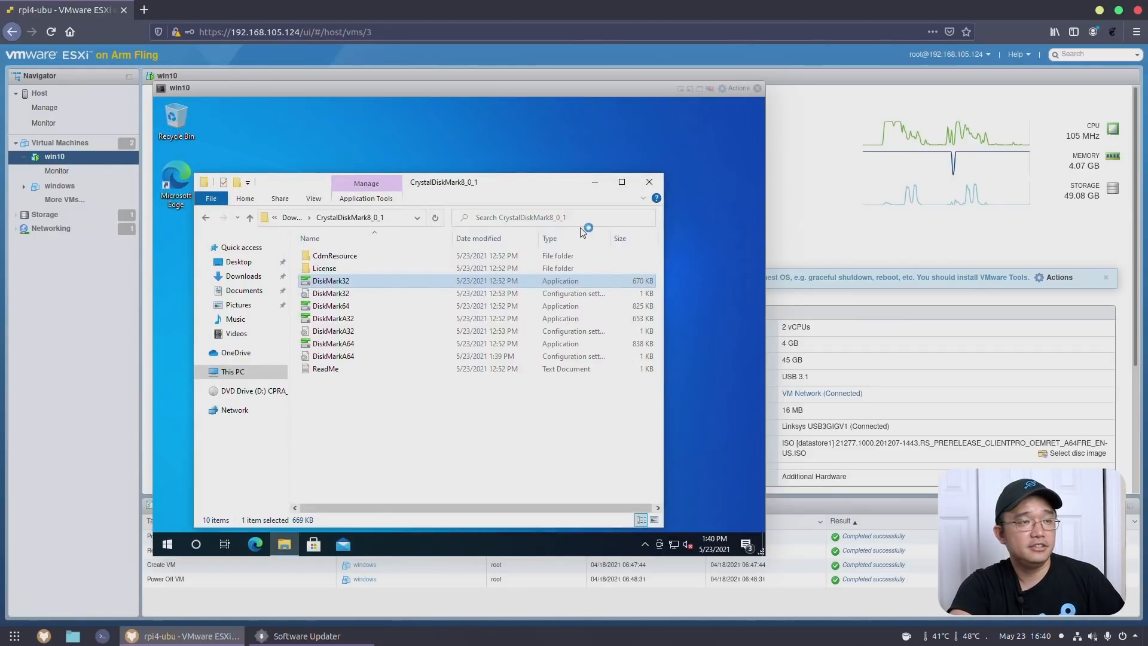
{"action": "double_click", "coordinate": [331, 280]}
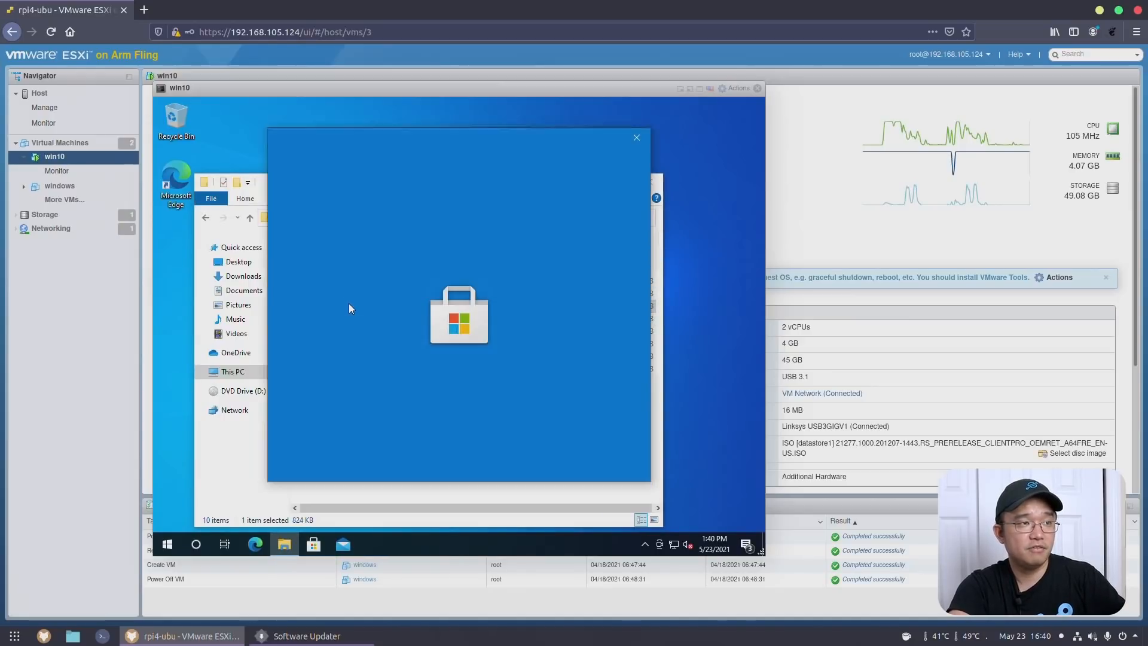
{"action": "mouse_move", "coordinate": [648, 165]}
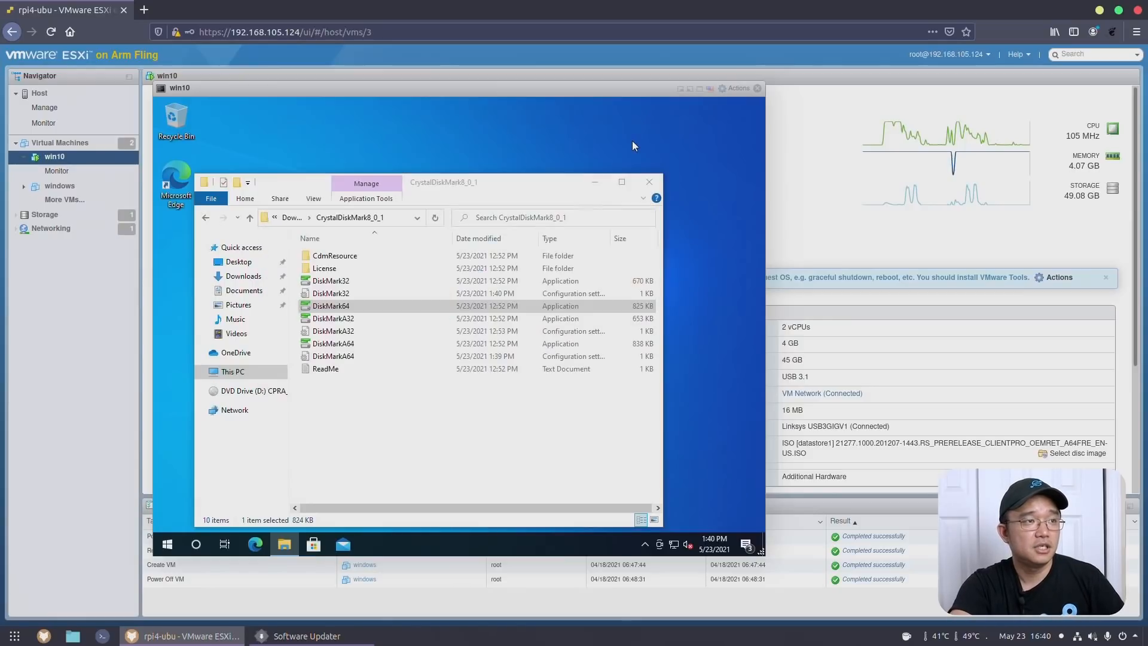
{"action": "left_click", "coordinate": [333, 317]}
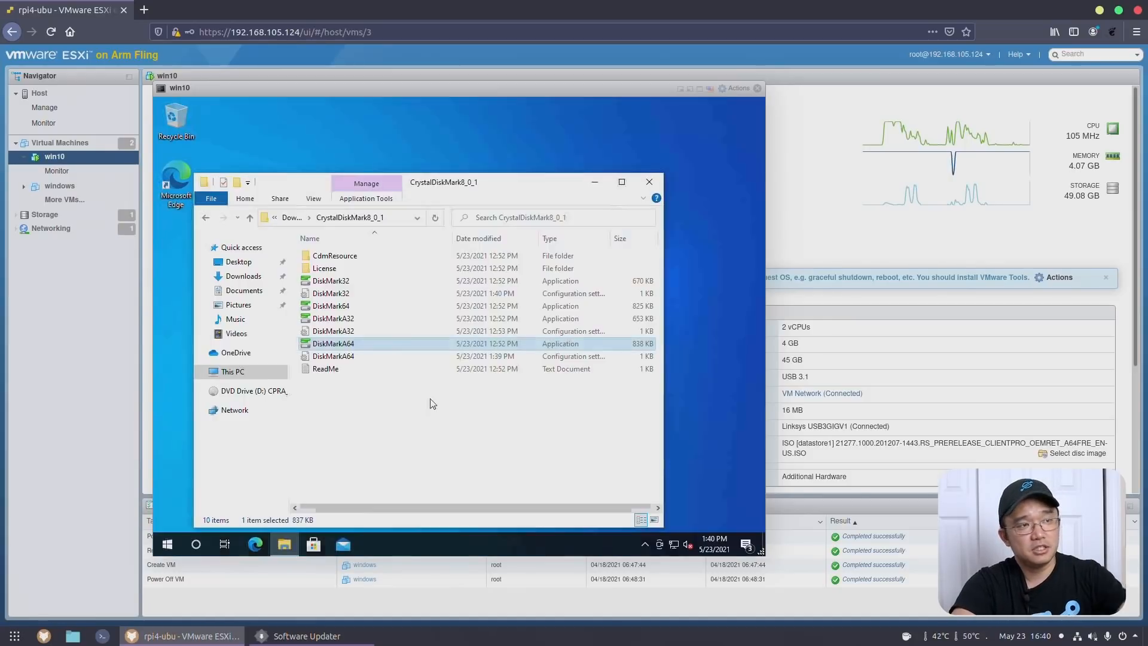
{"action": "double_click", "coordinate": [333, 343]}
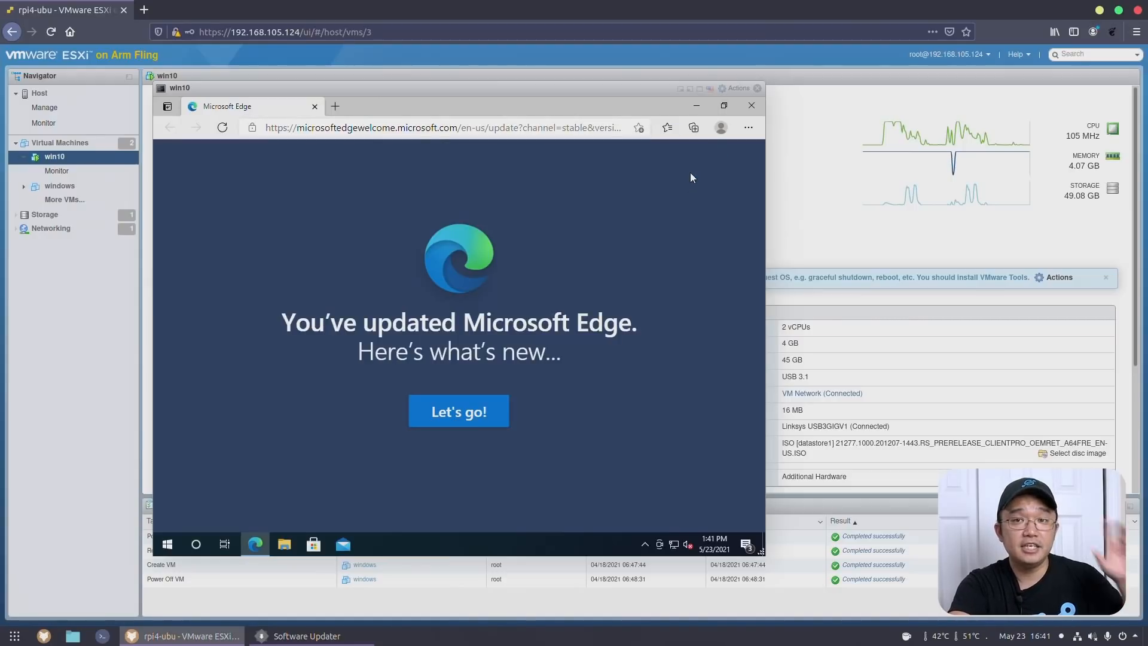
{"action": "mouse_move", "coordinate": [469, 196]}
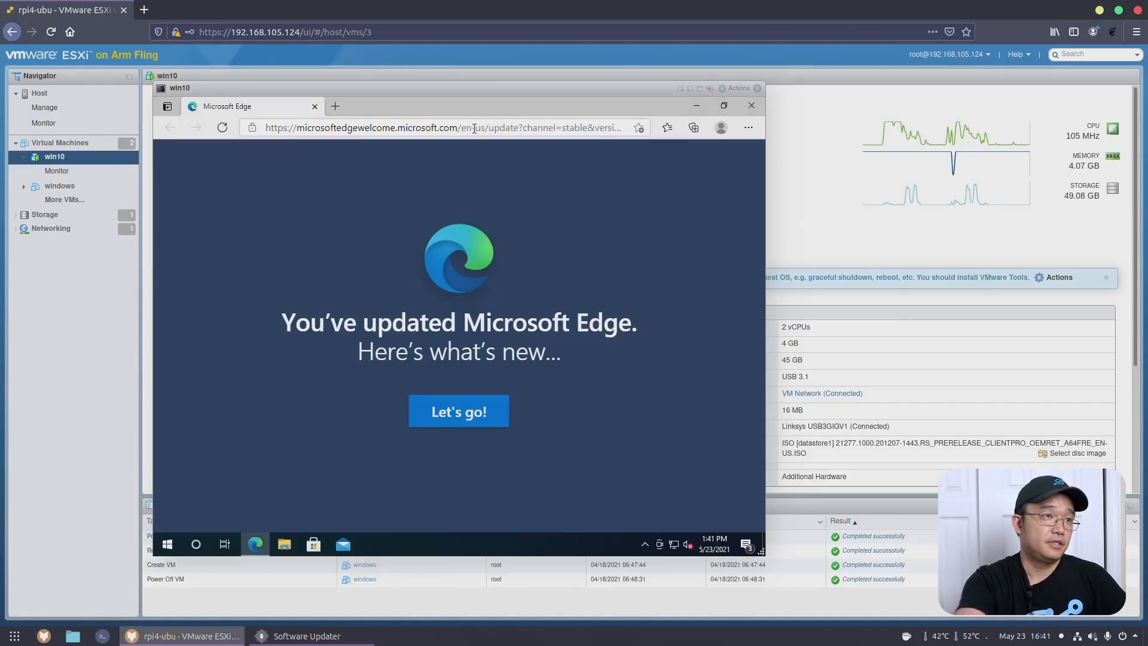
Step: Enter 'yout' in Edge's address bar to load YouTube
{"action": "type", "text": "youtube.com"}
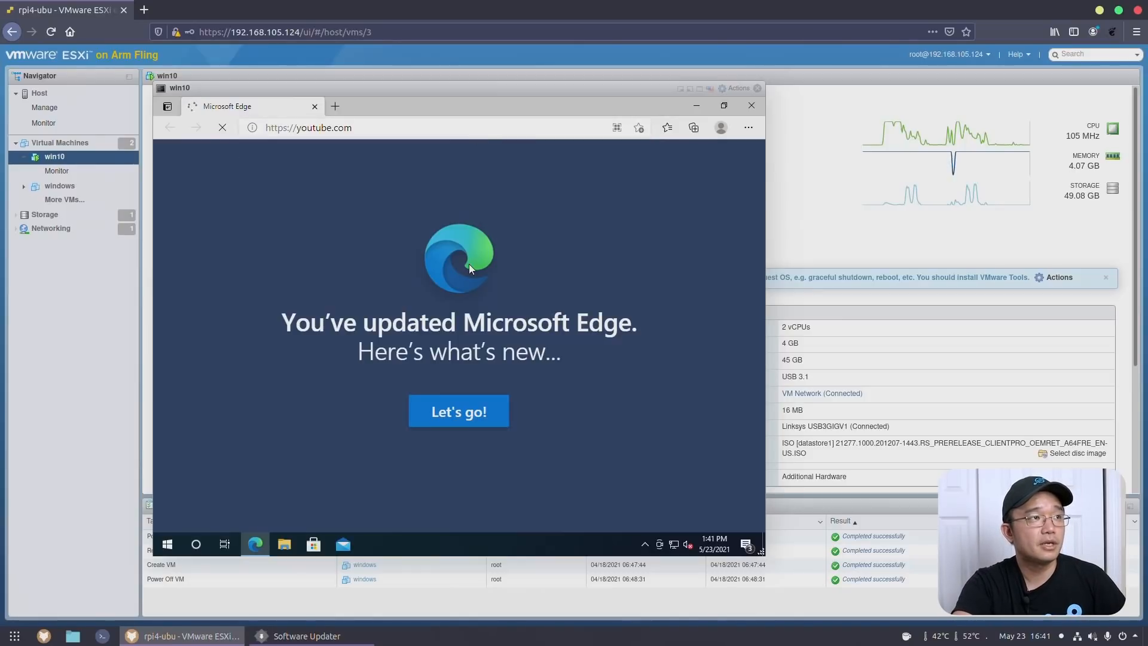
Step: Play the Pawn Stars video from the YouTube home page and skip its opening ad
{"action": "left_click", "coordinate": [459, 411]}
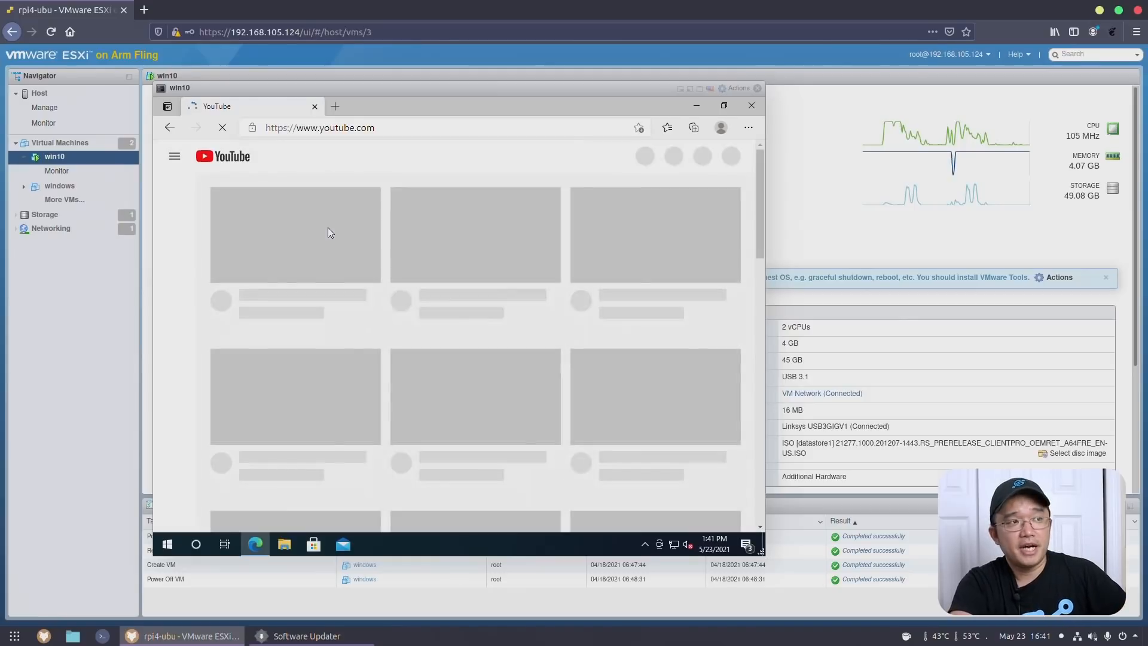
{"action": "mouse_move", "coordinate": [364, 247]}
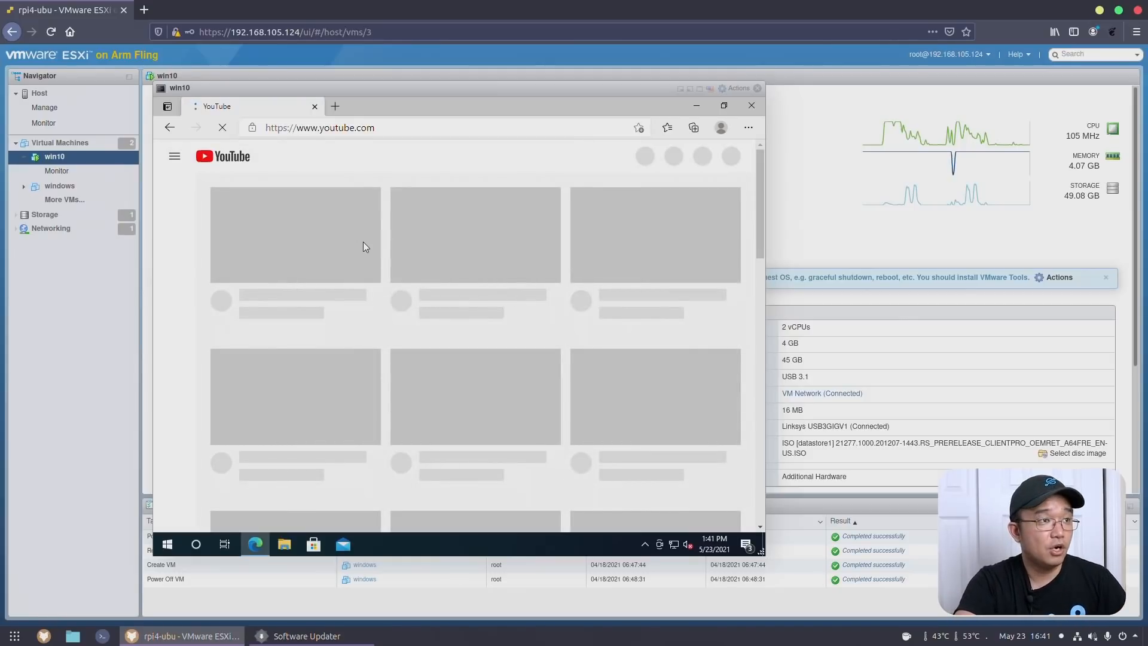
{"action": "mouse_move", "coordinate": [365, 271]}
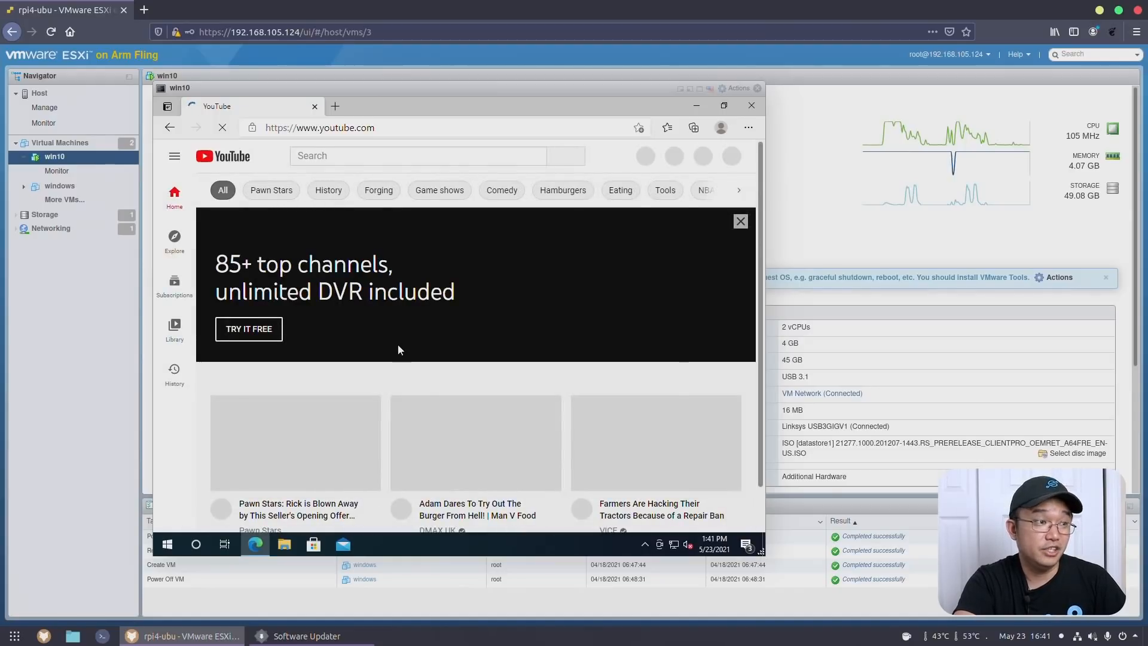
{"action": "mouse_move", "coordinate": [291, 460]}
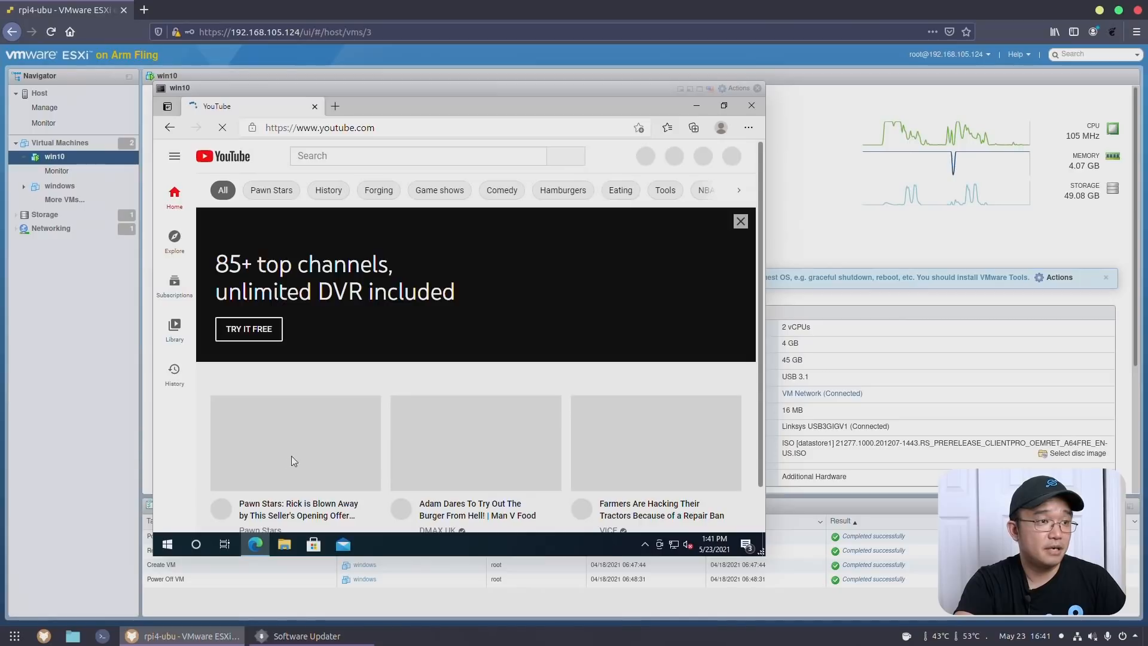
{"action": "scroll", "scroll_direction": "down", "scroll_amount": 3}
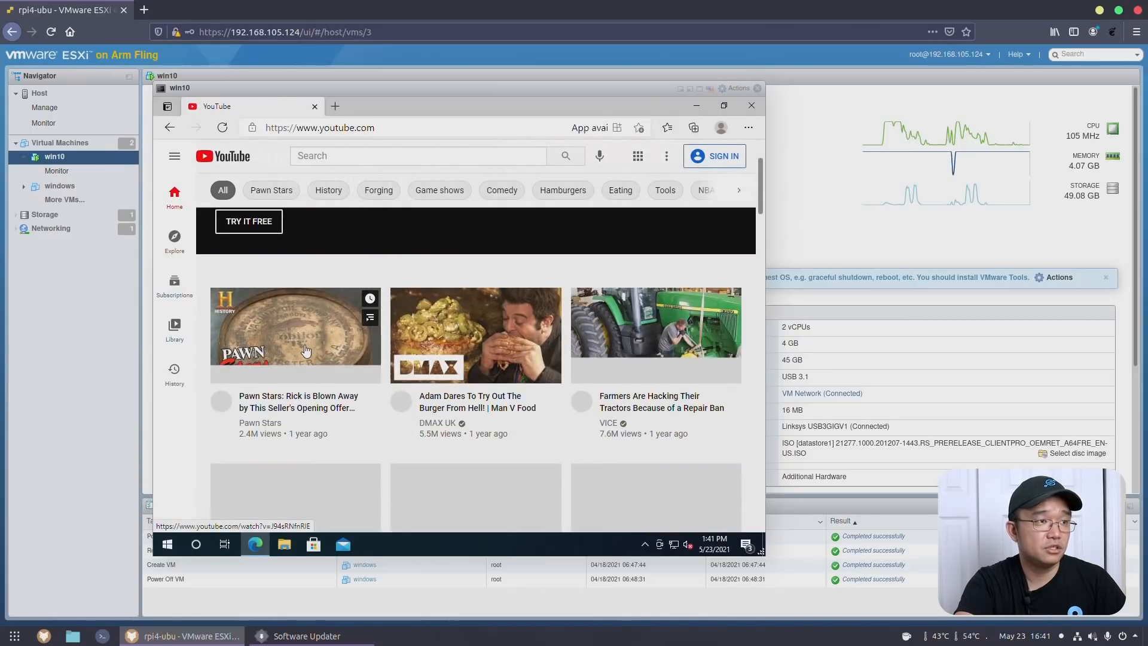
{"action": "left_click", "coordinate": [295, 335]}
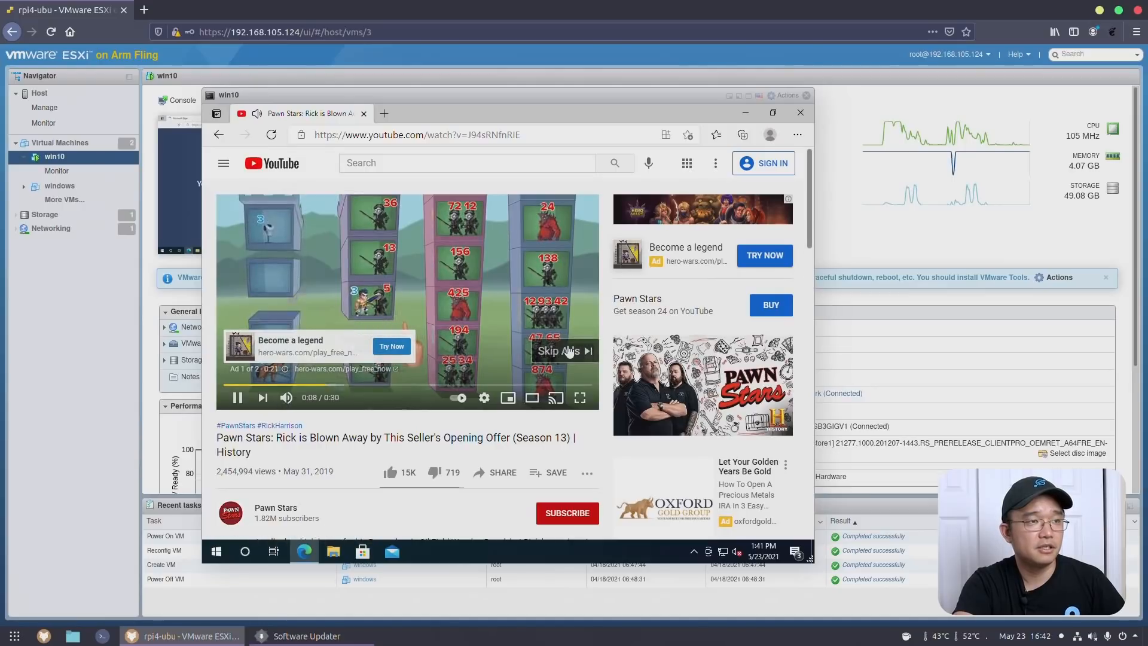
{"action": "left_click", "coordinate": [557, 351]}
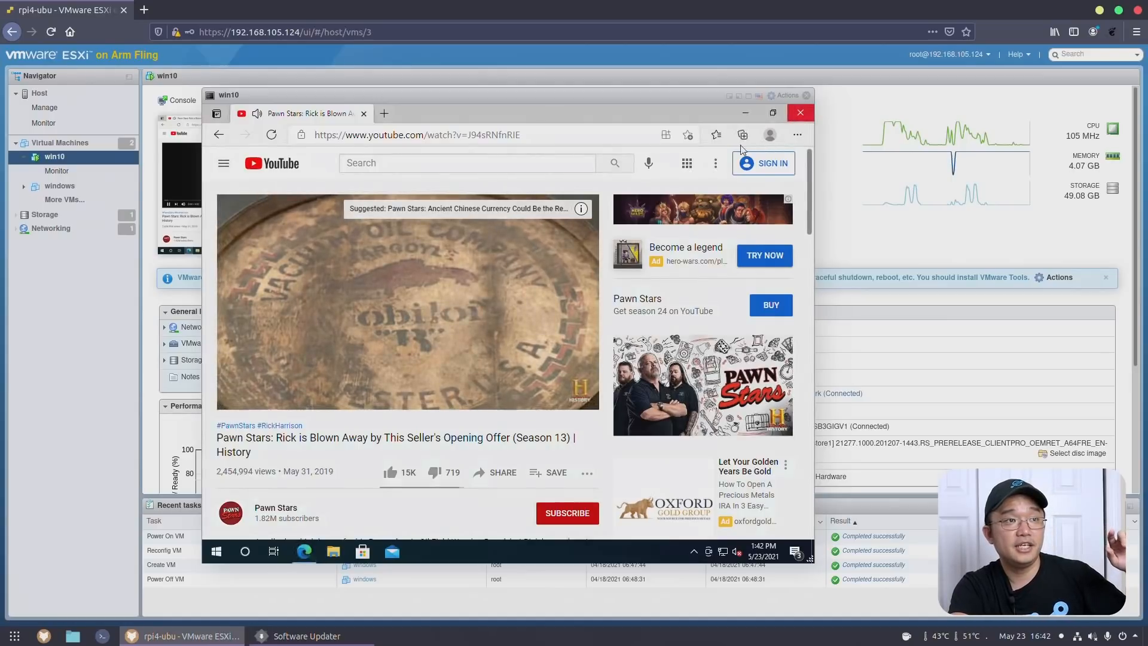
Step: Close Edge, check that Remote Desktop is On in System settings, and close Settings
{"action": "left_click", "coordinate": [800, 112]}
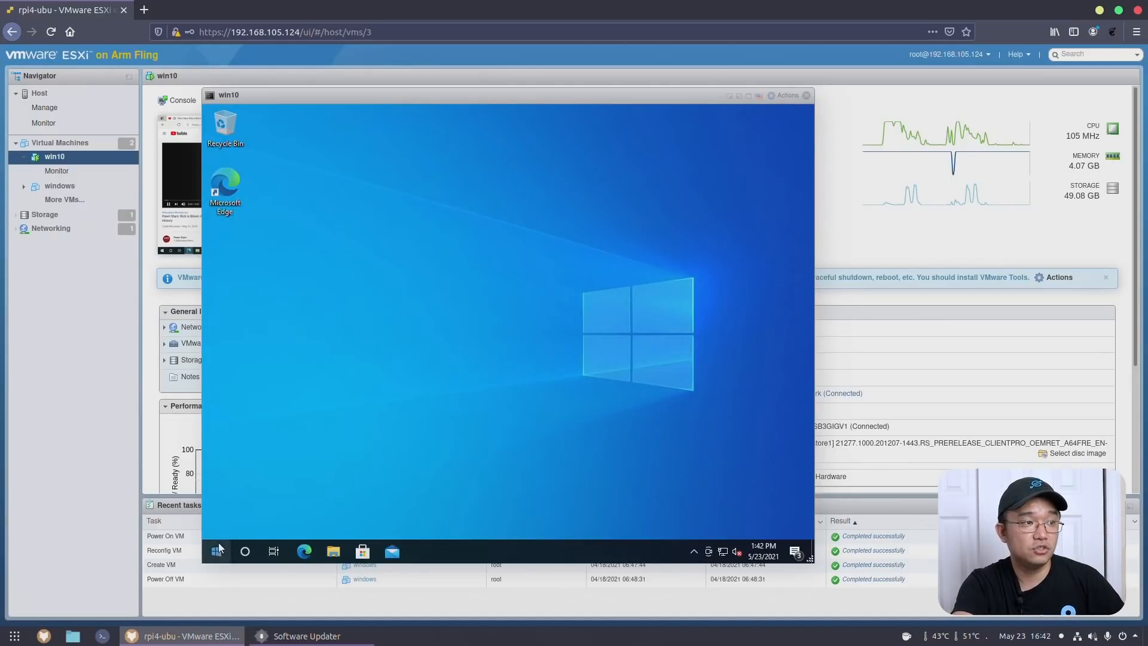
{"action": "right_click", "coordinate": [215, 551]}
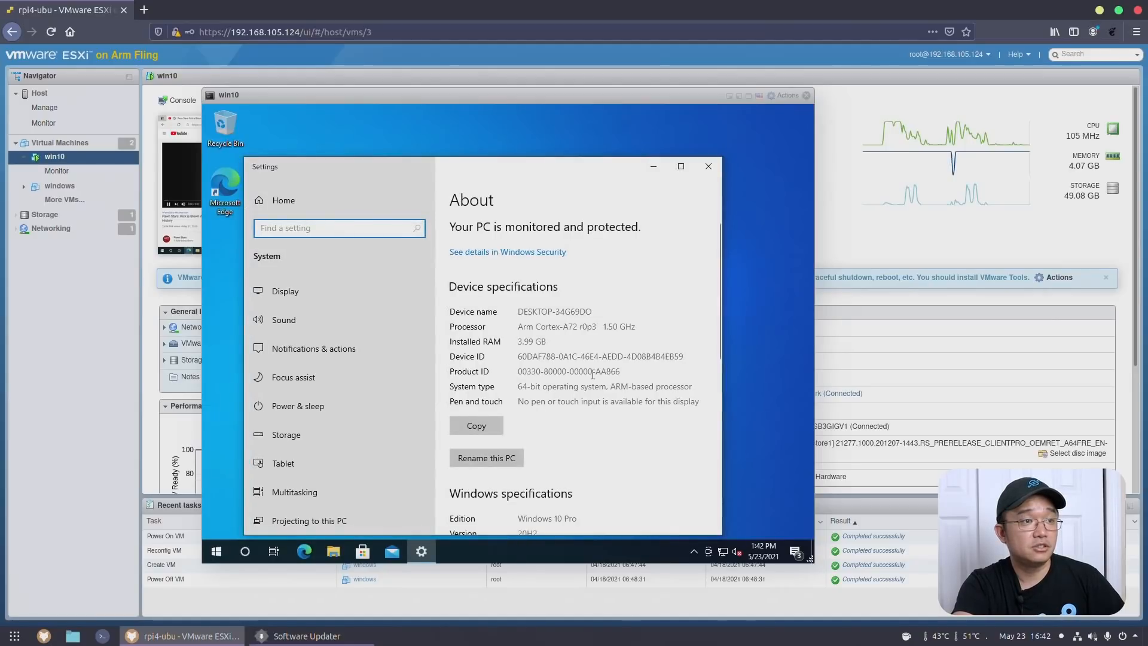
{"action": "scroll", "scroll_direction": "down", "scroll_amount": 3}
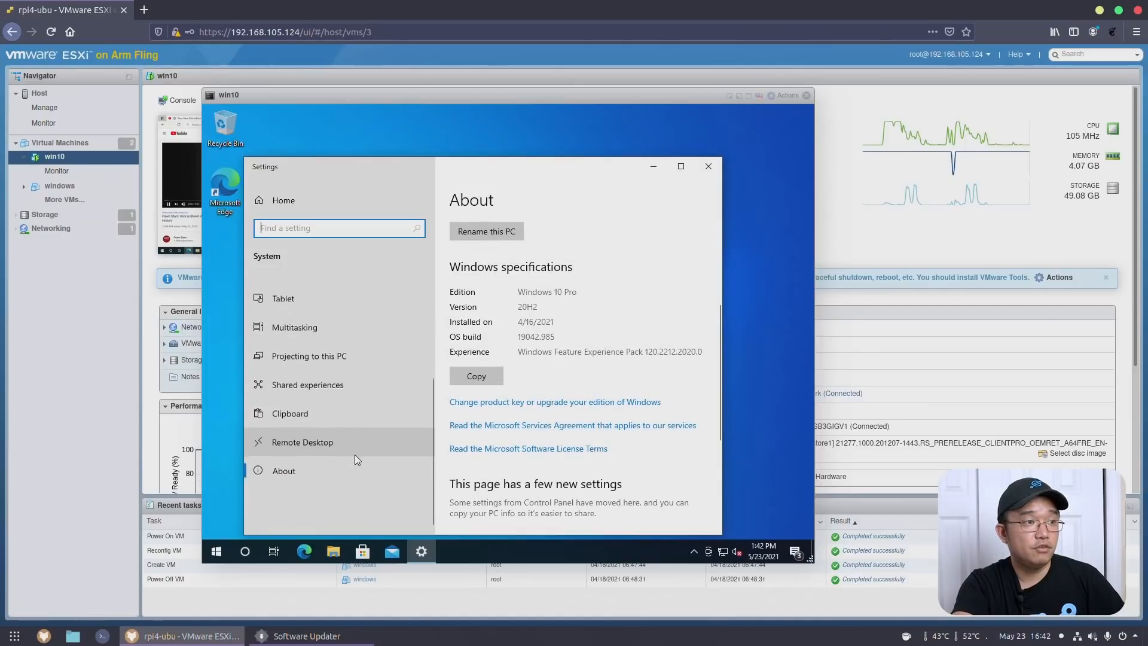
{"action": "left_click", "coordinate": [301, 441]}
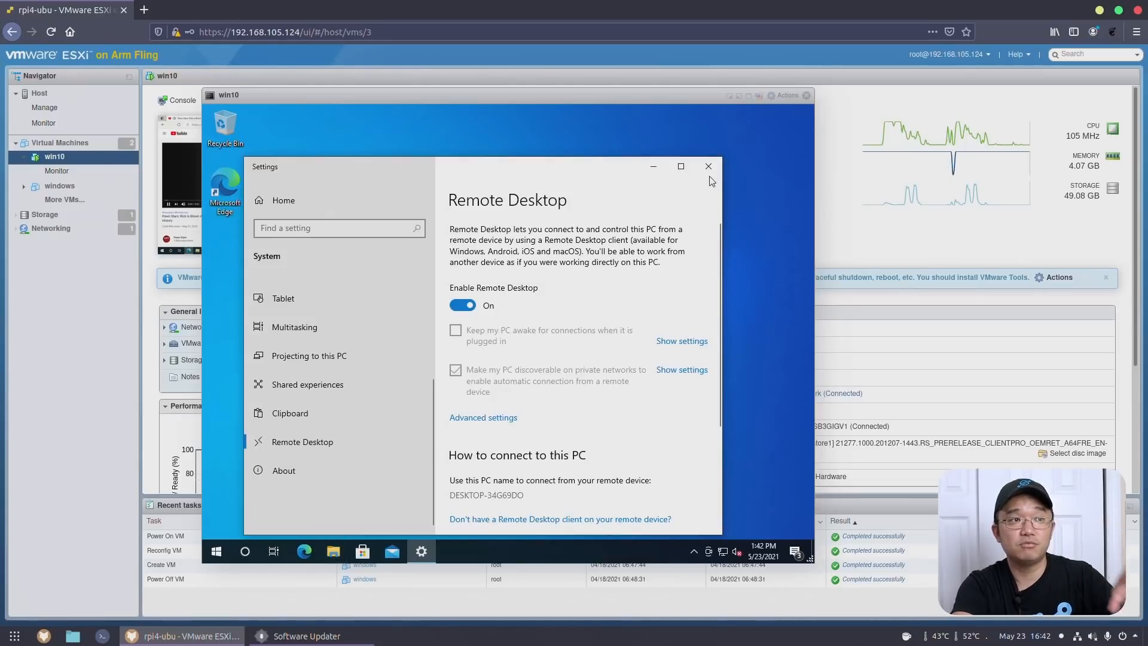
{"action": "left_click", "coordinate": [707, 166]}
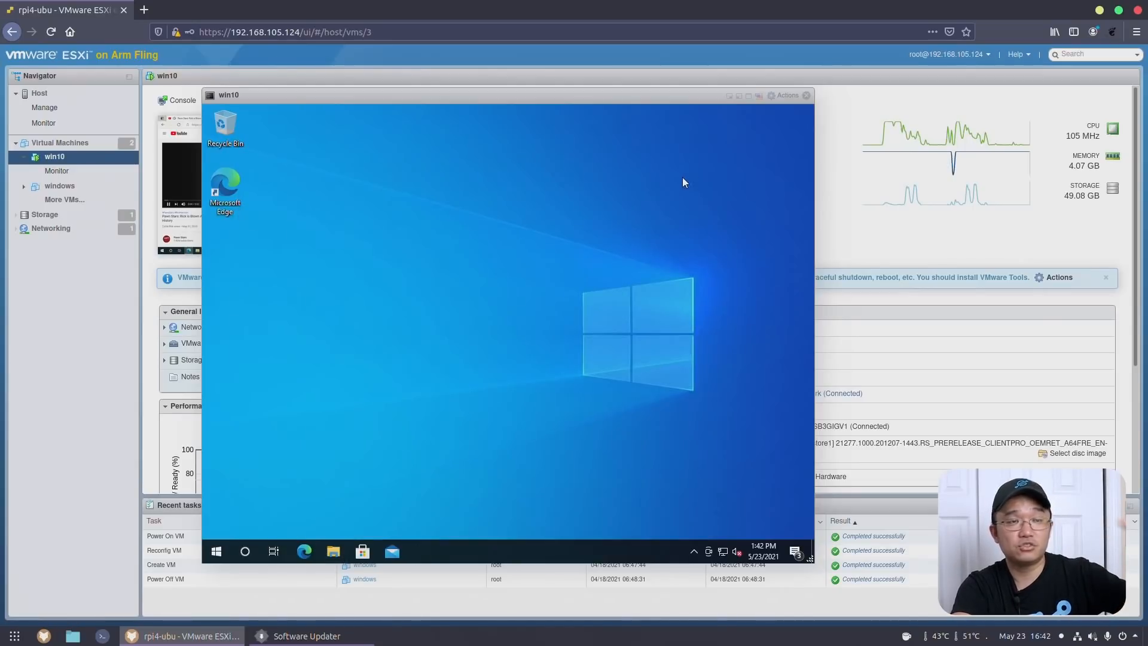
{"action": "mouse_move", "coordinate": [701, 459]}
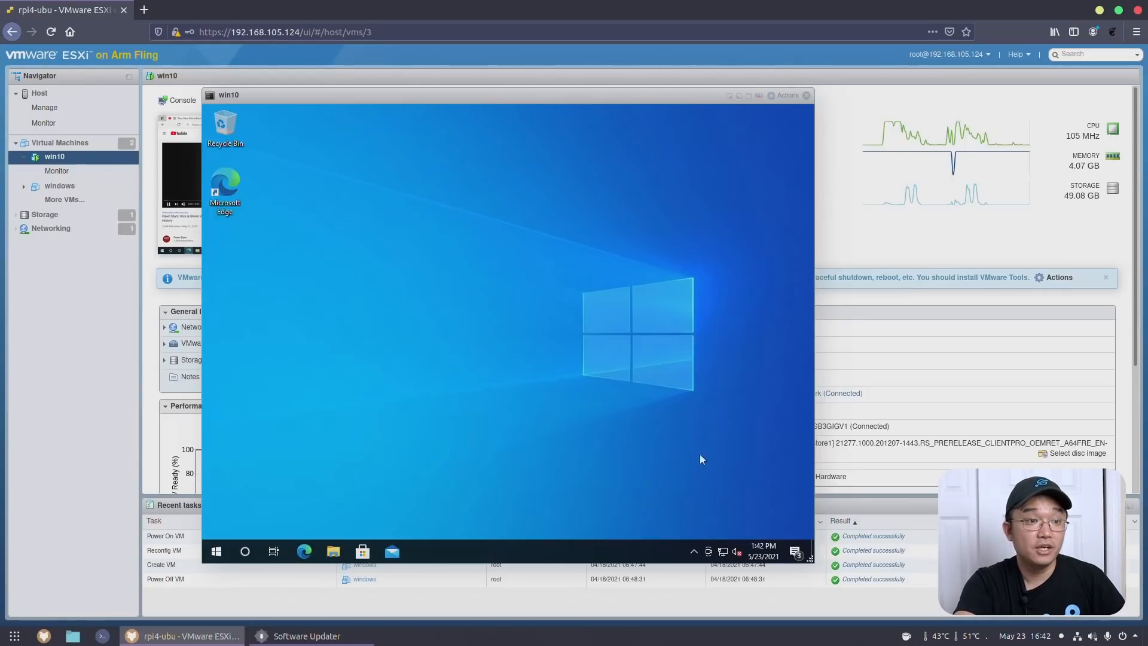
{"action": "mouse_move", "coordinate": [674, 482]}
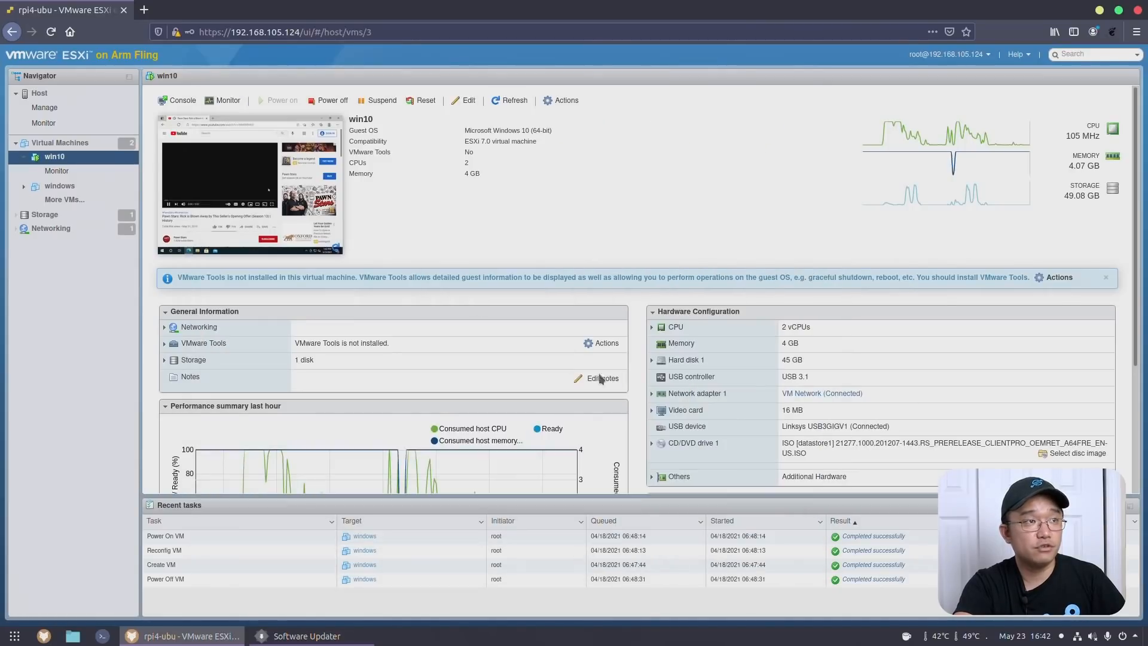
Step: Open the win10 VM's Edit settings and expand Video Card to show 3D support enabled
{"action": "left_click", "coordinate": [466, 100]}
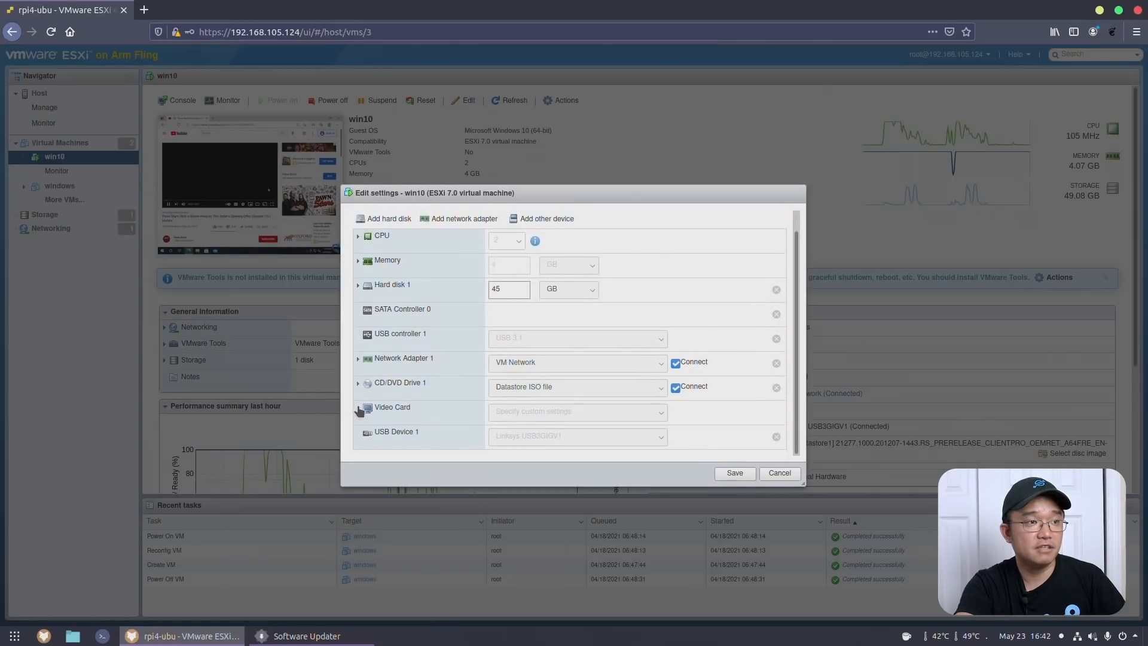
{"action": "left_click", "coordinate": [357, 408]}
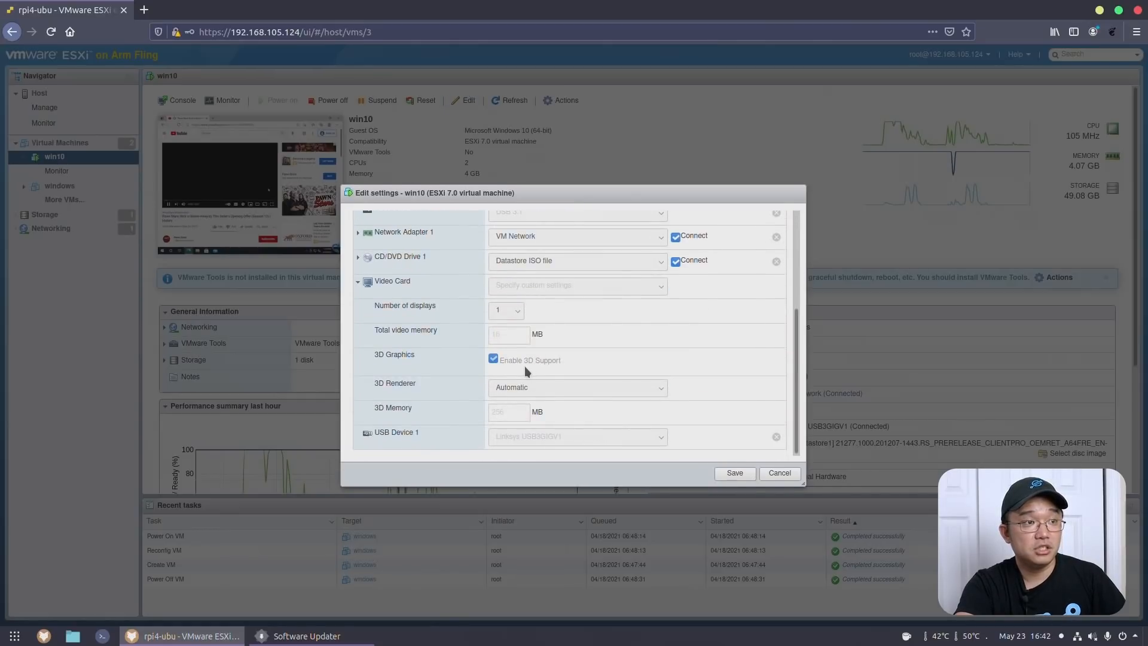
{"action": "mouse_move", "coordinate": [468, 390]}
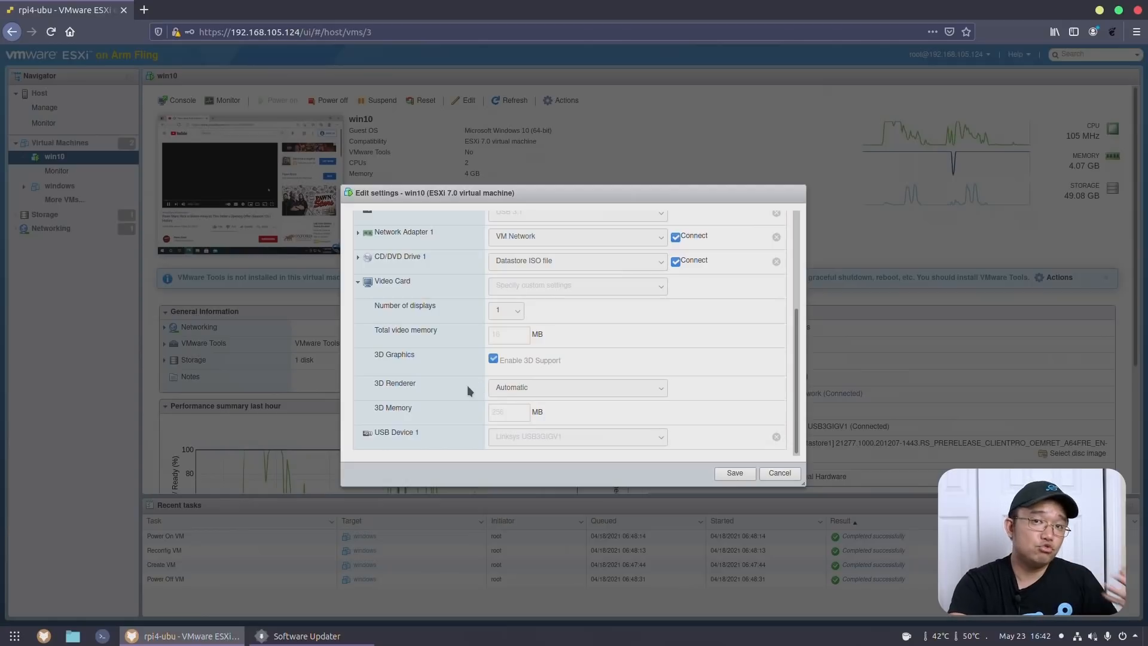